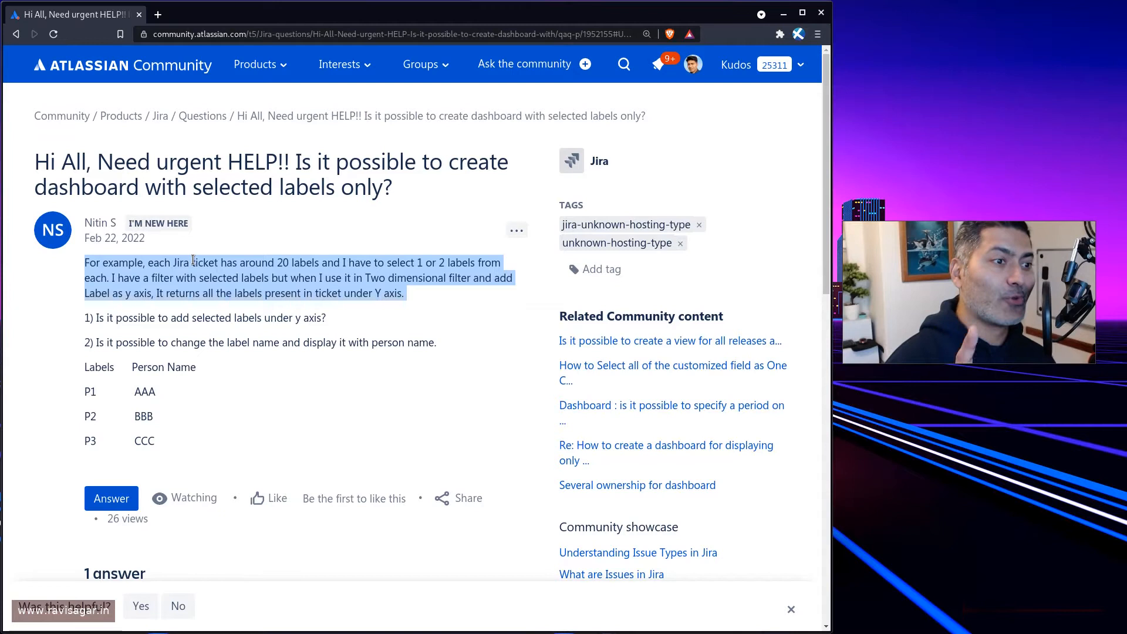
mouse_move(353, 292)
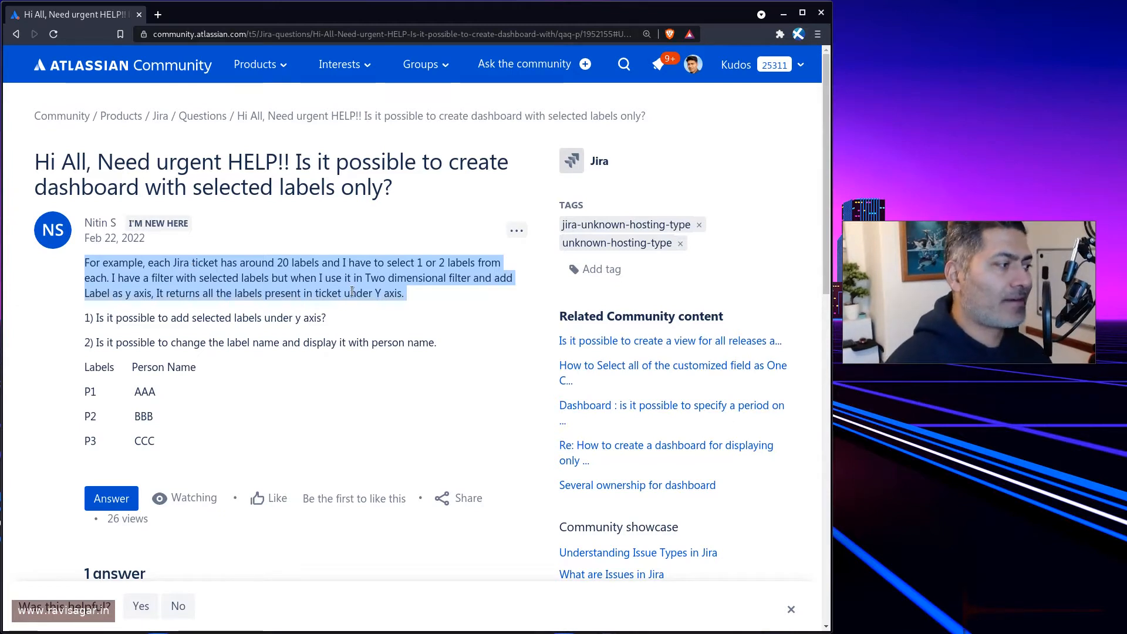
Read the community question on selected-labels dashboards and switch to the Jira Track Progress dashboard.
scroll(down, 3)
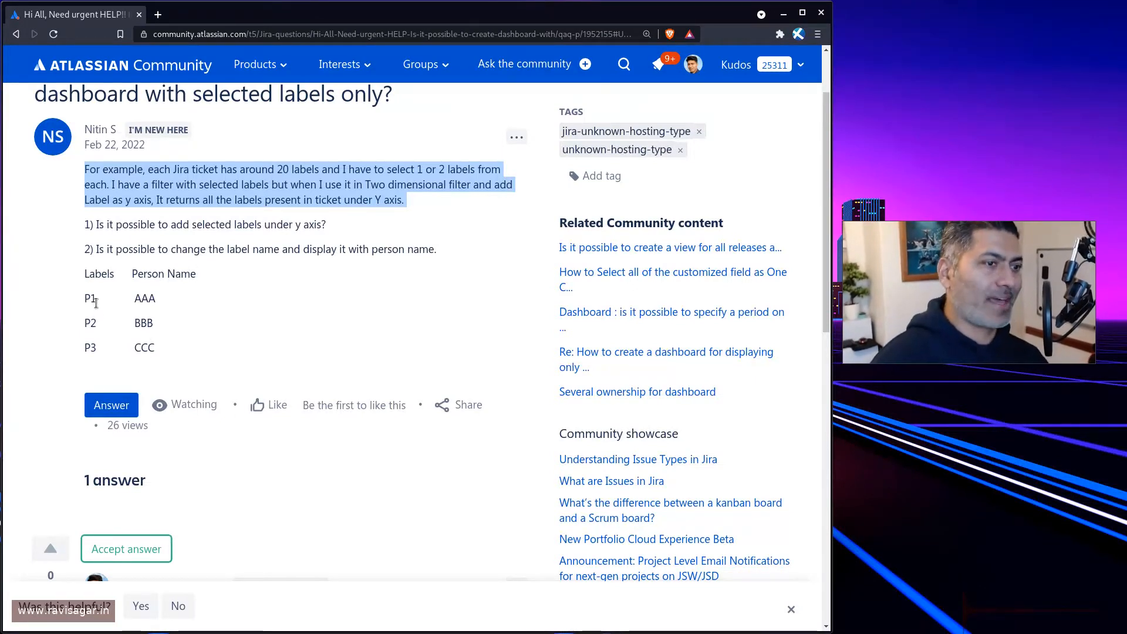
click(220, 303)
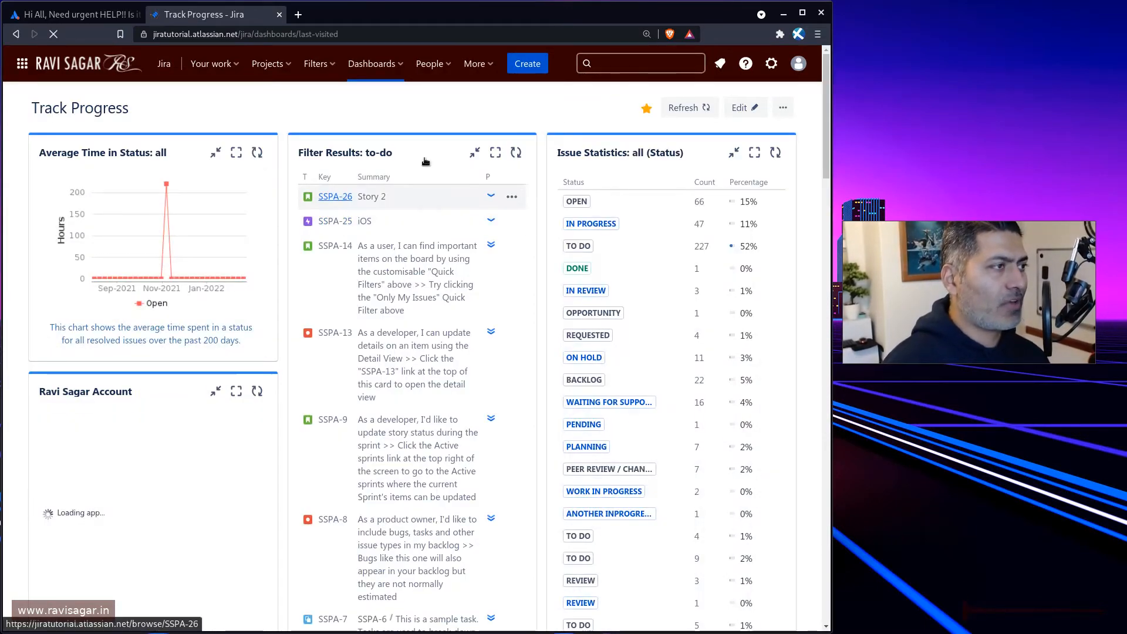
From the top-bar Search, go to the full Issues list ordered by creation date.
click(640, 63)
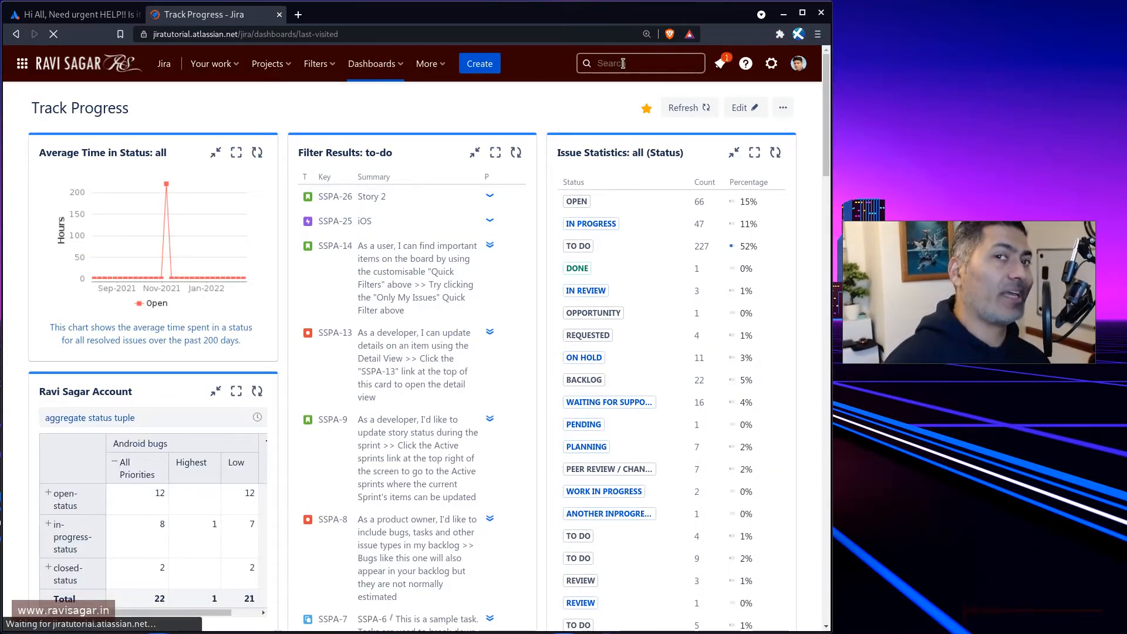
click(639, 63)
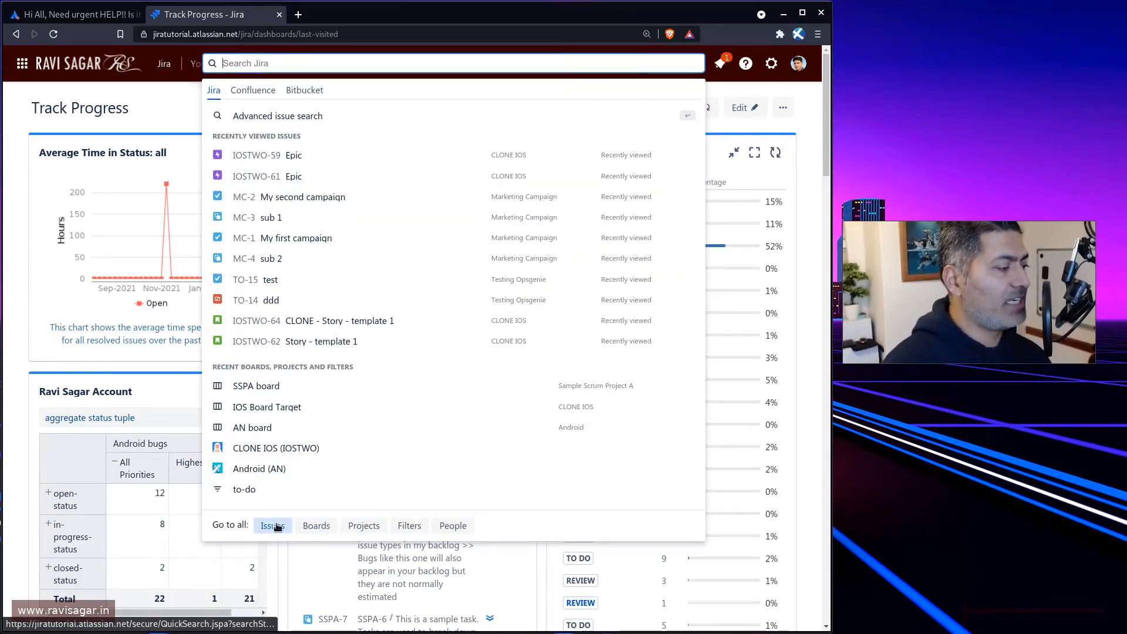
click(271, 526)
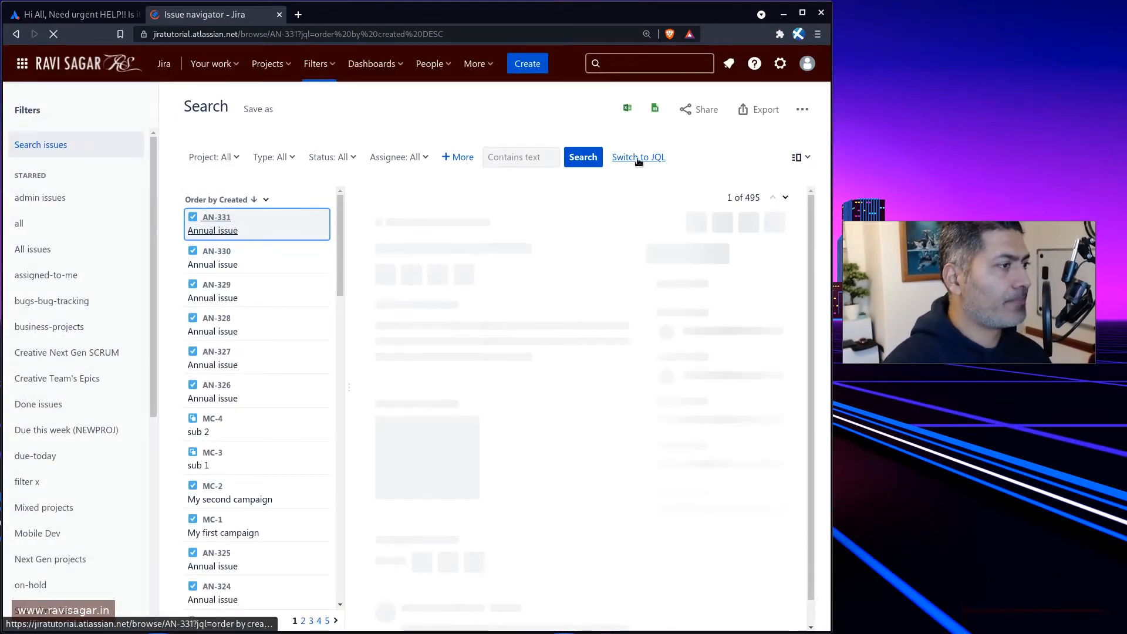
Run the JQL query labels in (Admin, Pro1), narrowing results to 12 issues.
click(638, 156)
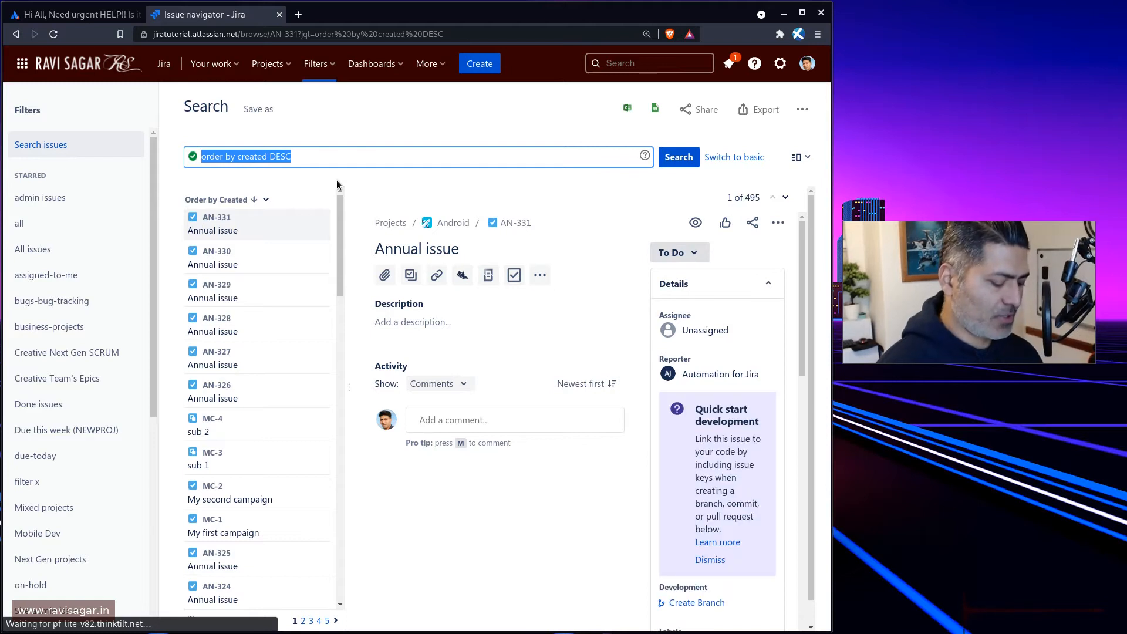
text(labels in ()
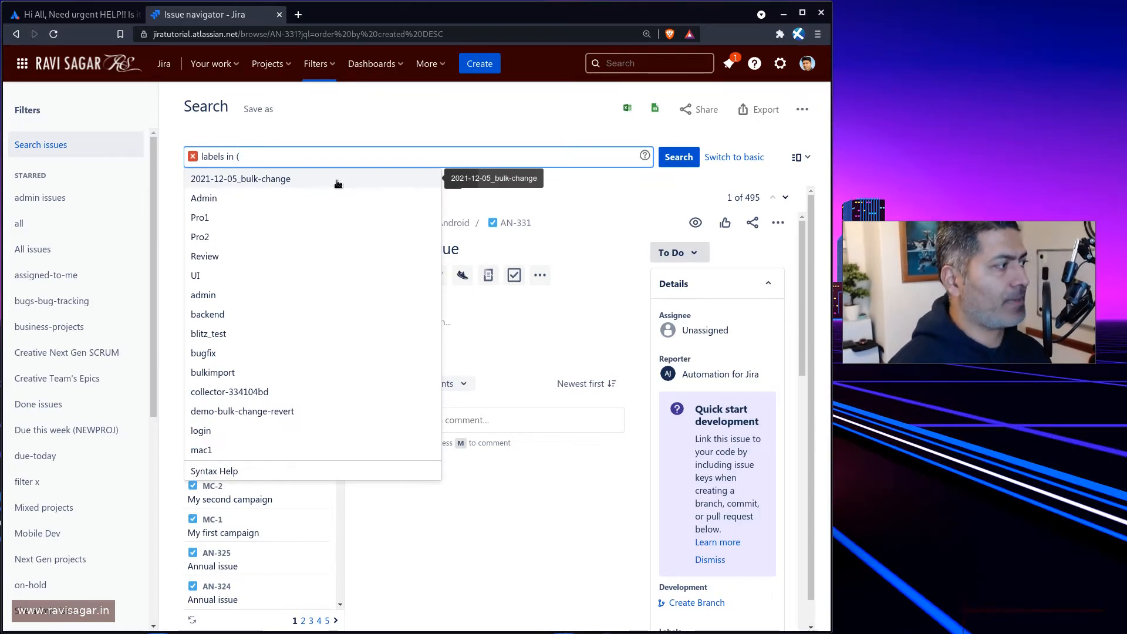
click(203, 198)
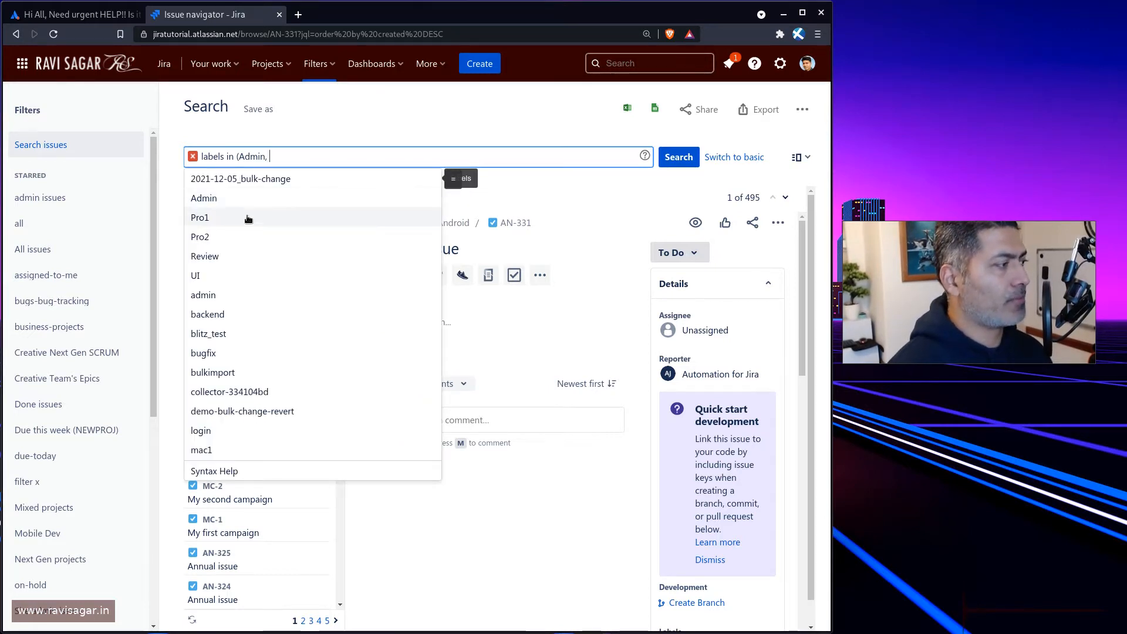
click(200, 218)
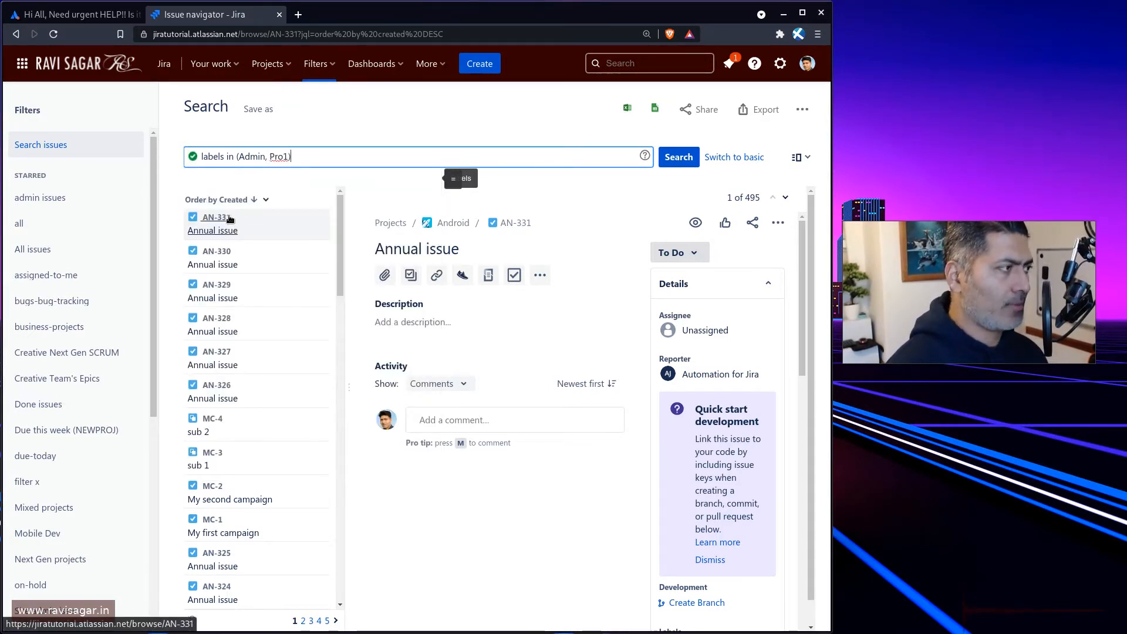
click(678, 156)
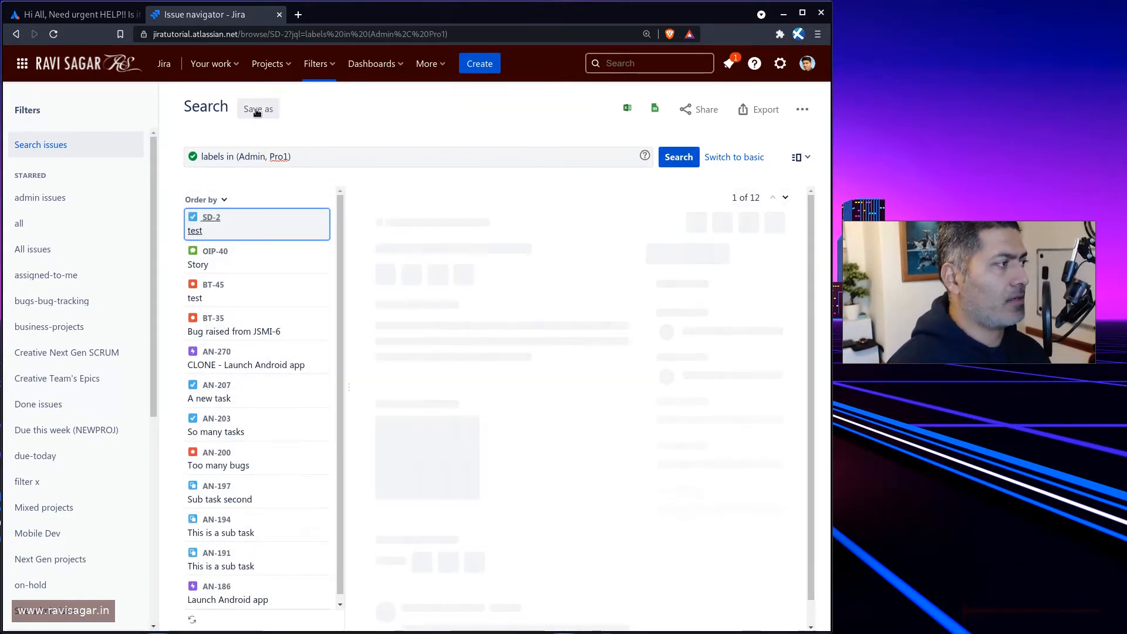
Save the label search as a starred filter named pro-admin and show its results as a list.
click(258, 108)
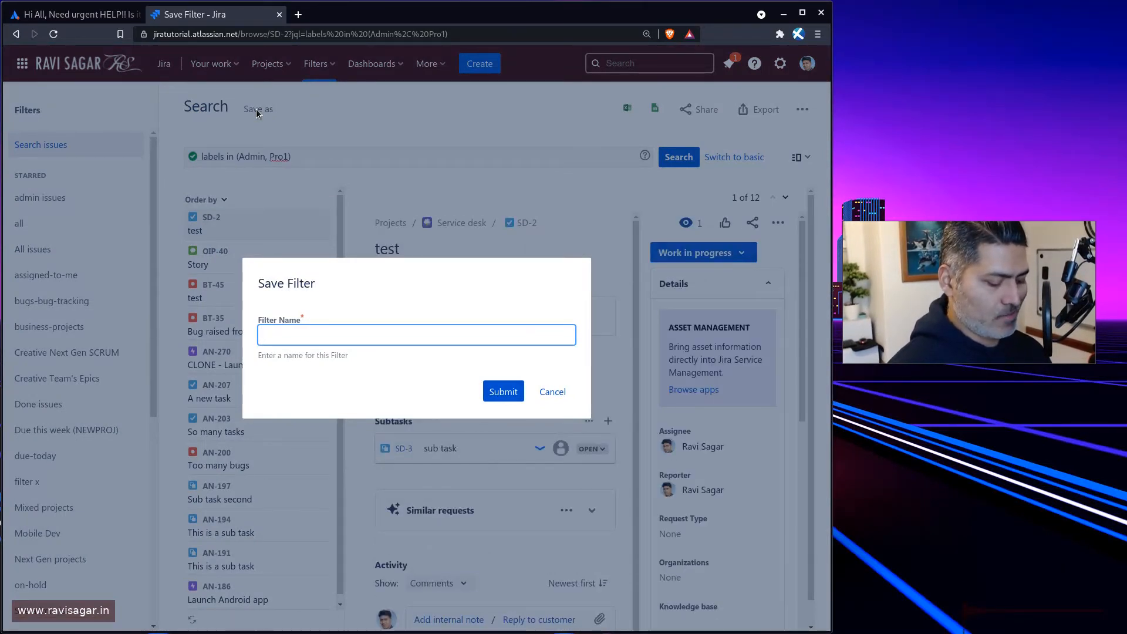
text(pro)
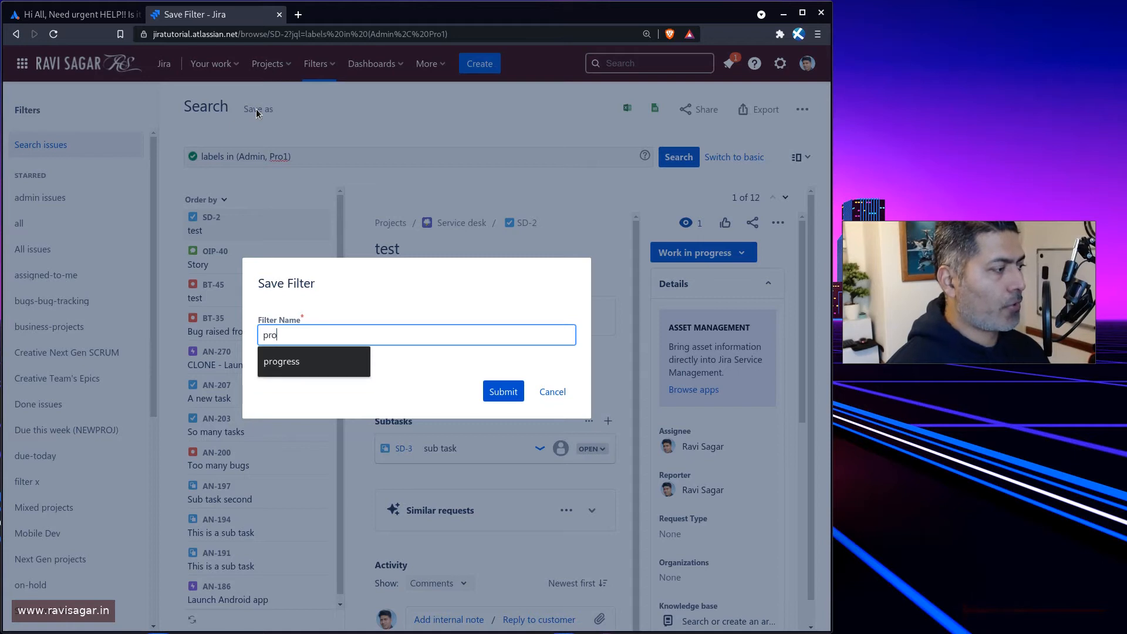
click(503, 392)
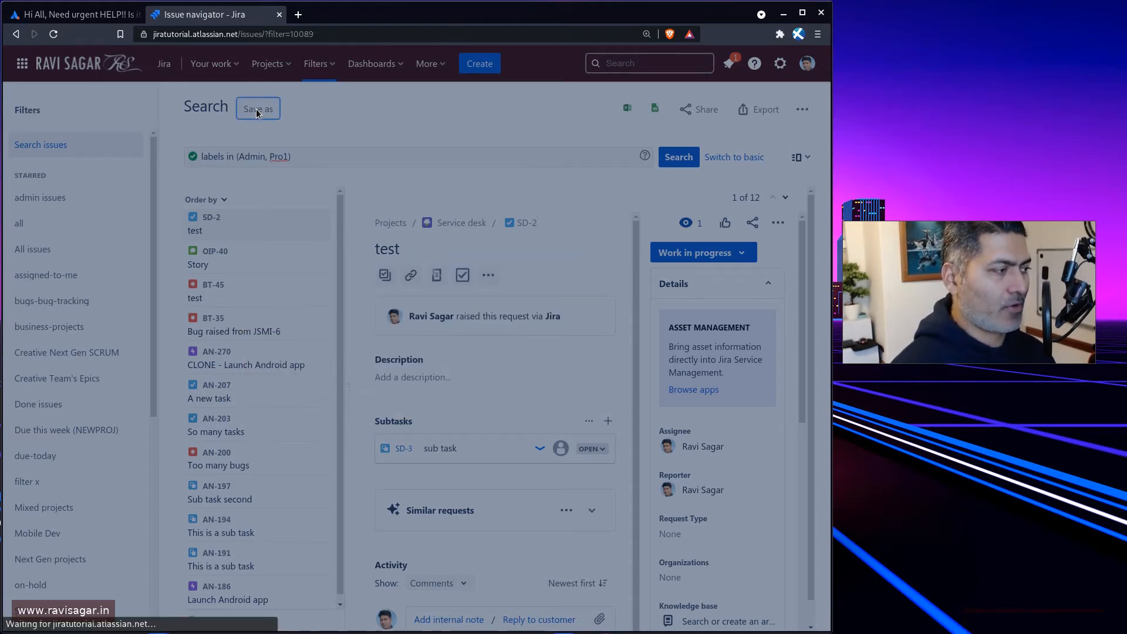
click(257, 108)
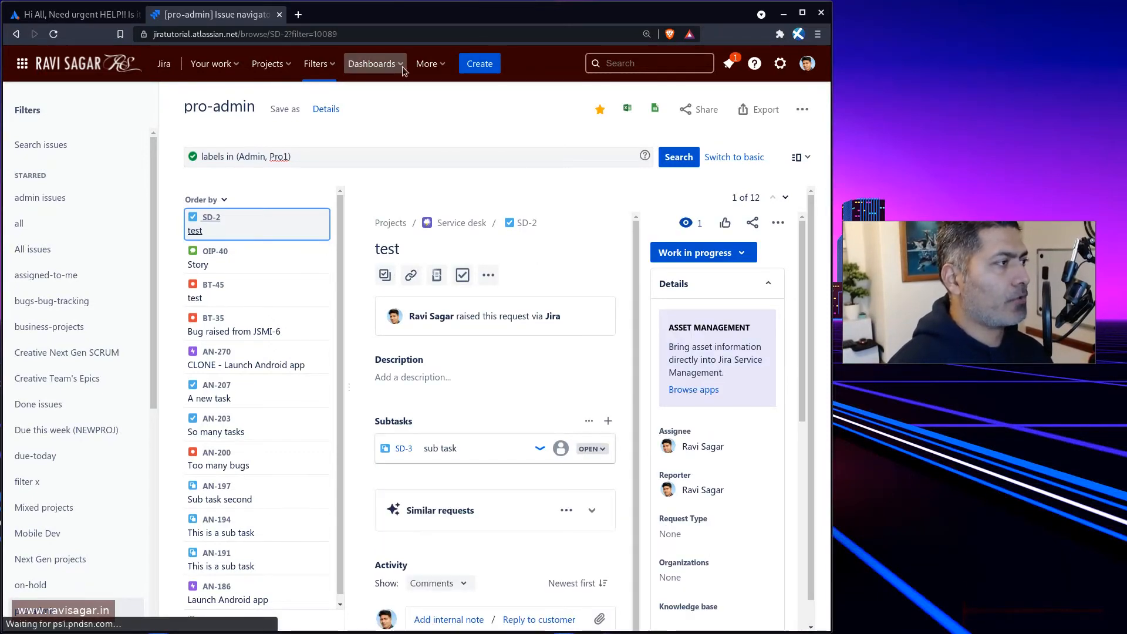
mouse_move(392, 92)
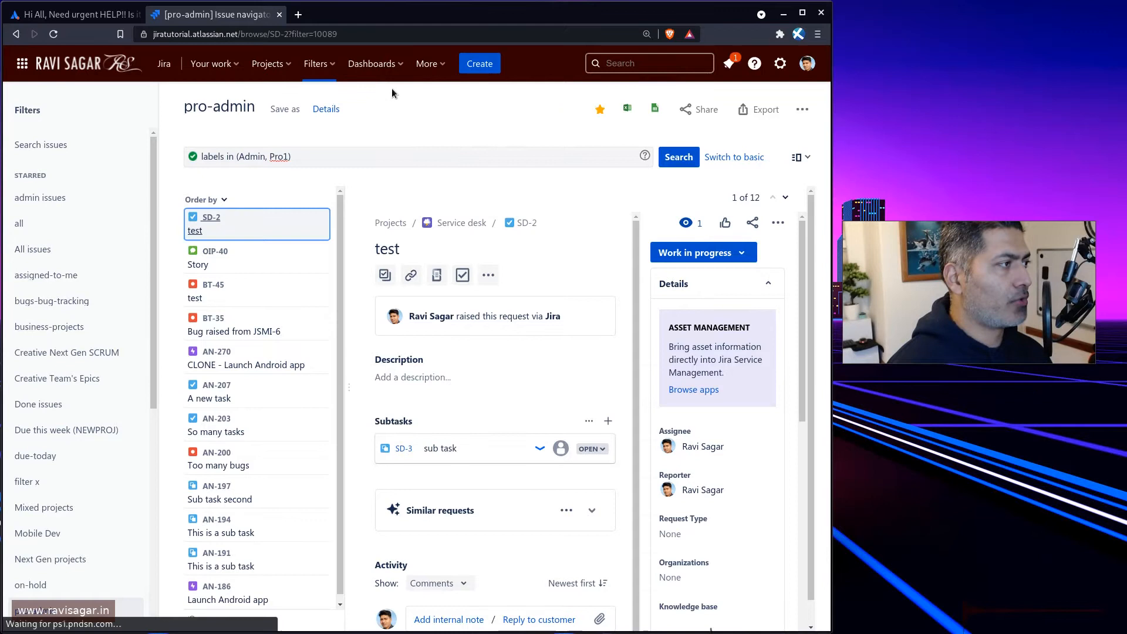
click(372, 63)
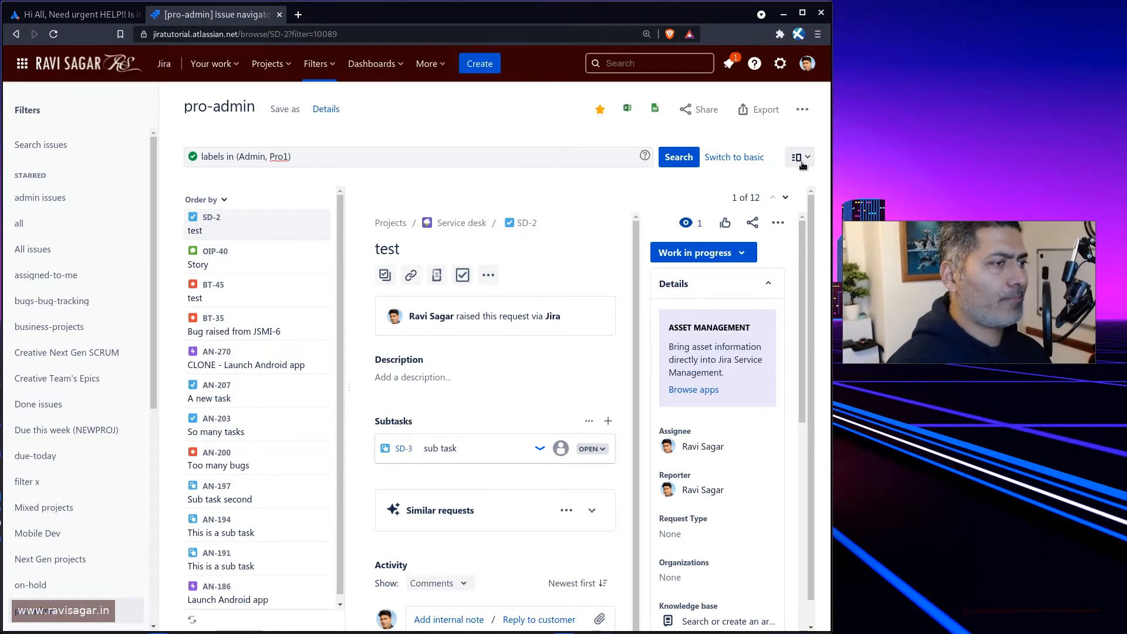
click(800, 156)
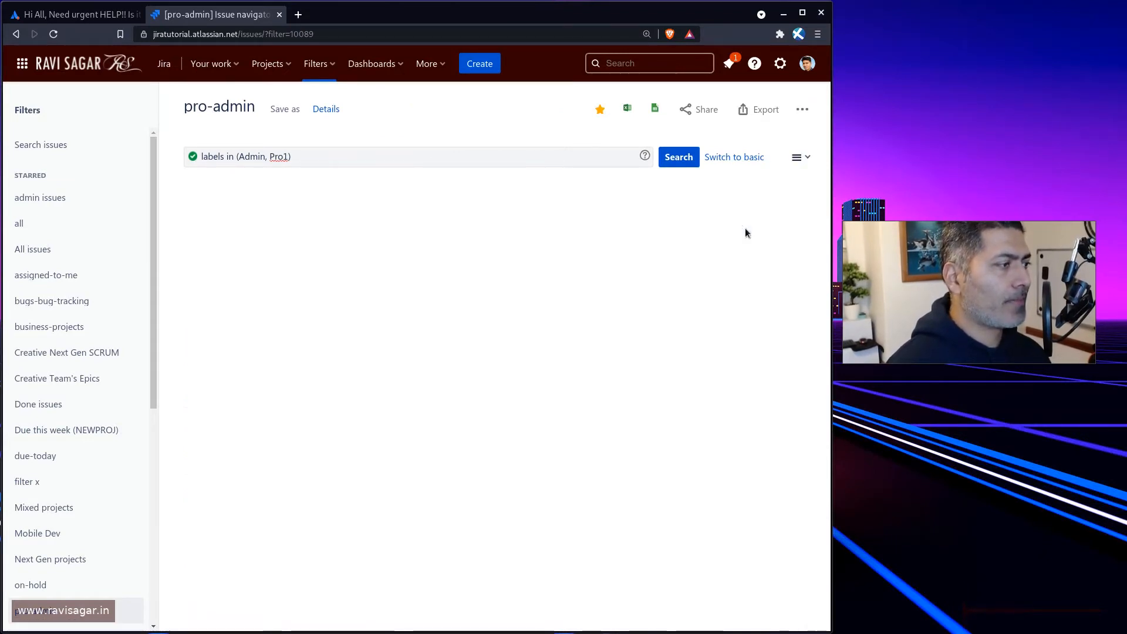
Show the 12 pro-admin results in List view with the Filters sidebar collapsed to reveal Labels.
click(678, 156)
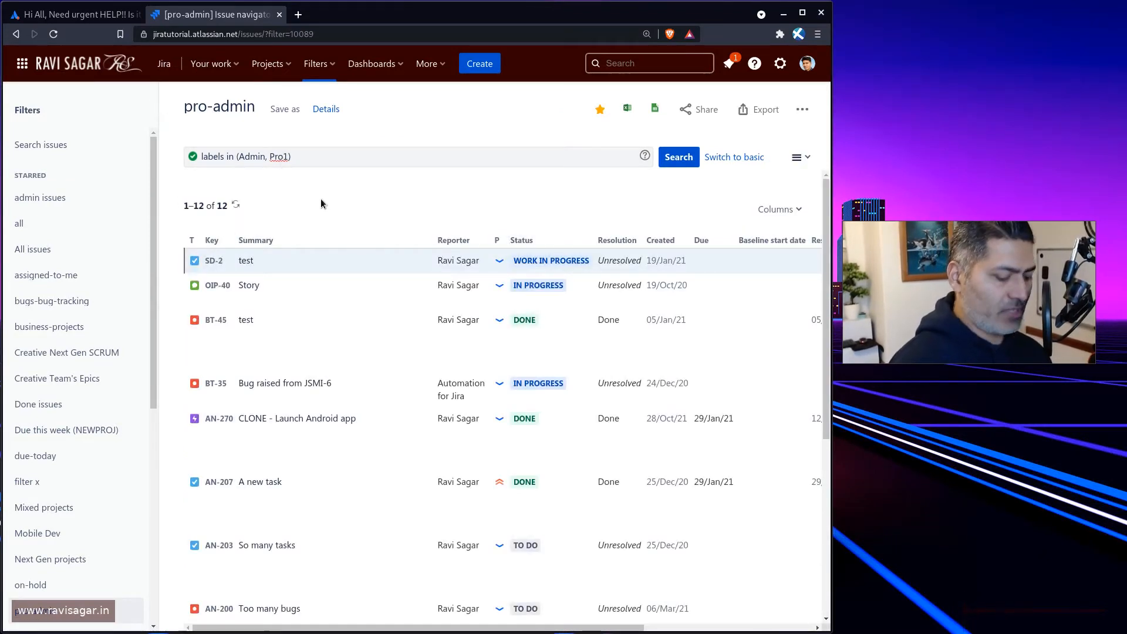
click(15, 108)
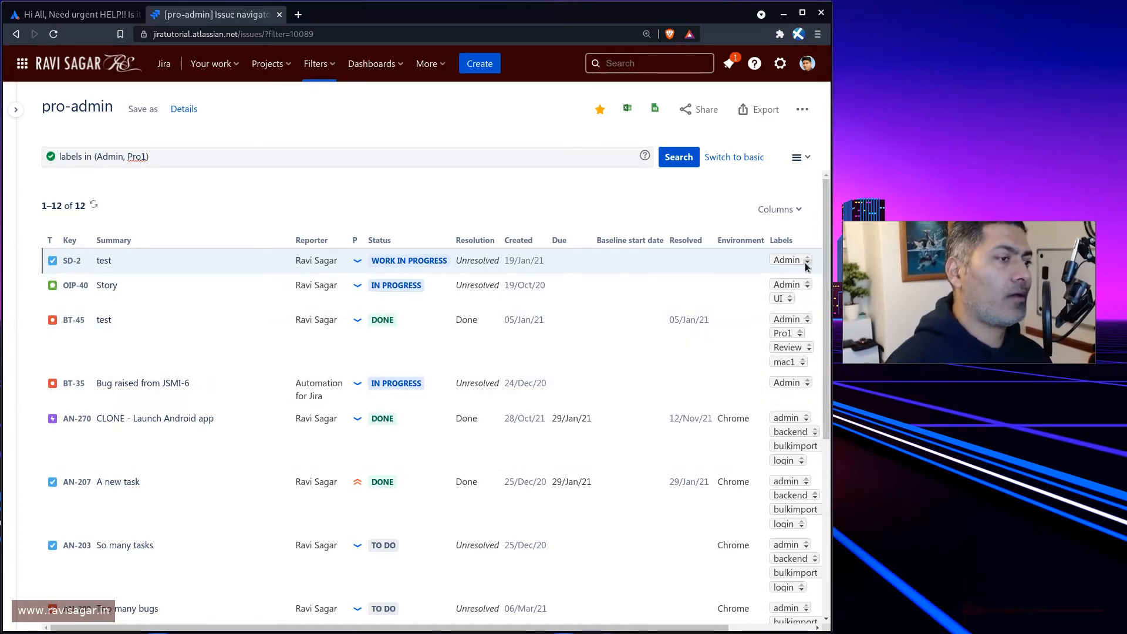
mouse_move(659, 267)
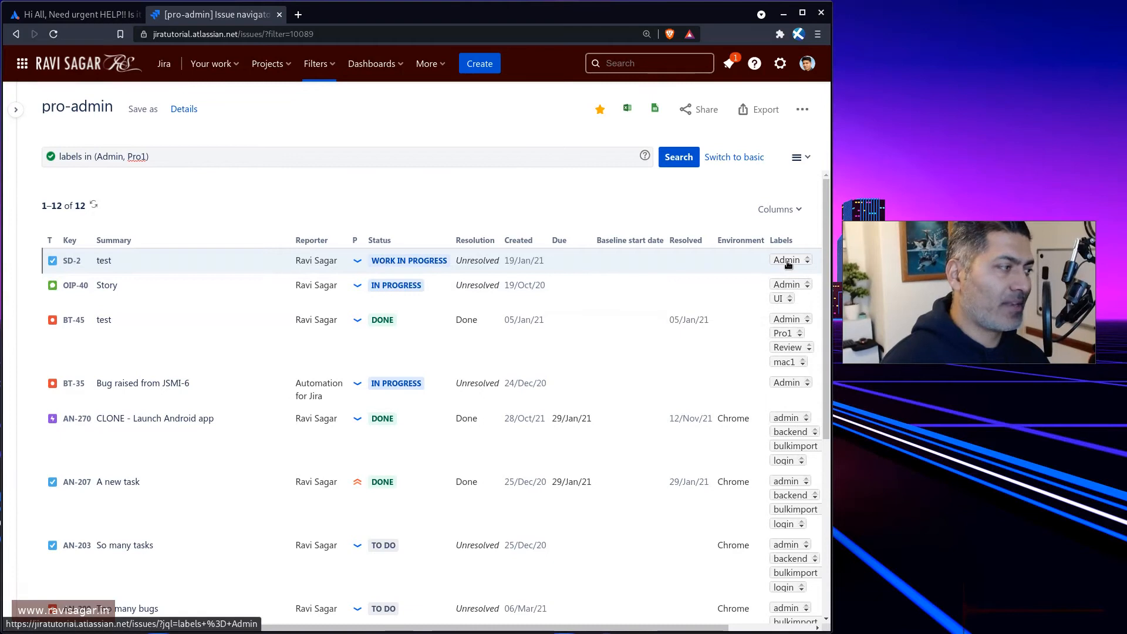
mouse_move(787, 284)
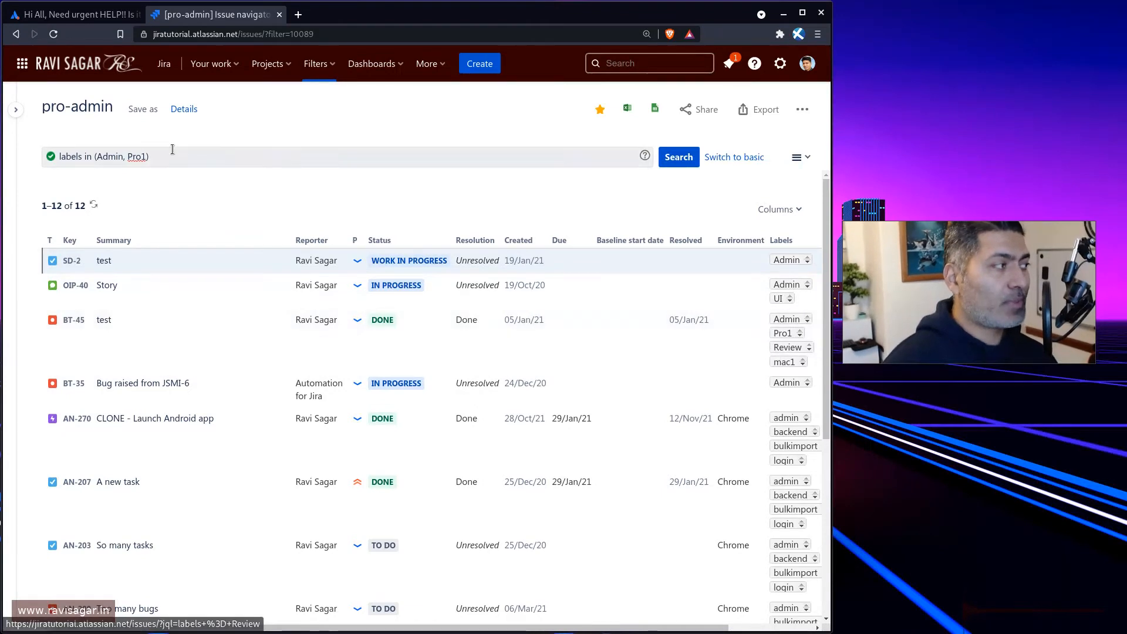
mouse_move(602, 292)
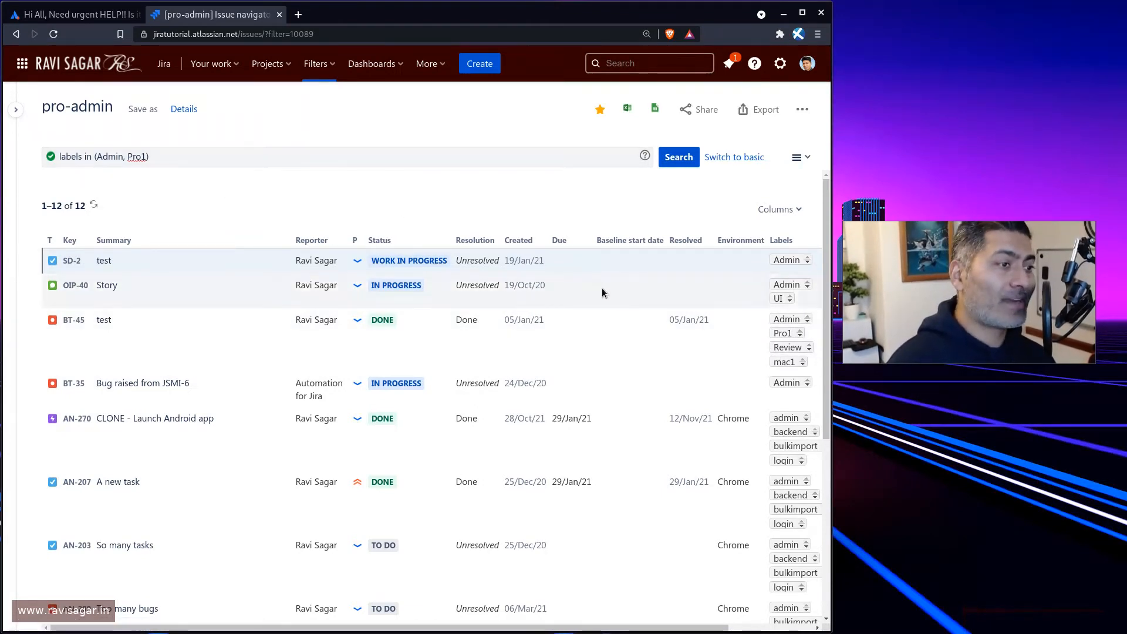
mouse_move(808, 252)
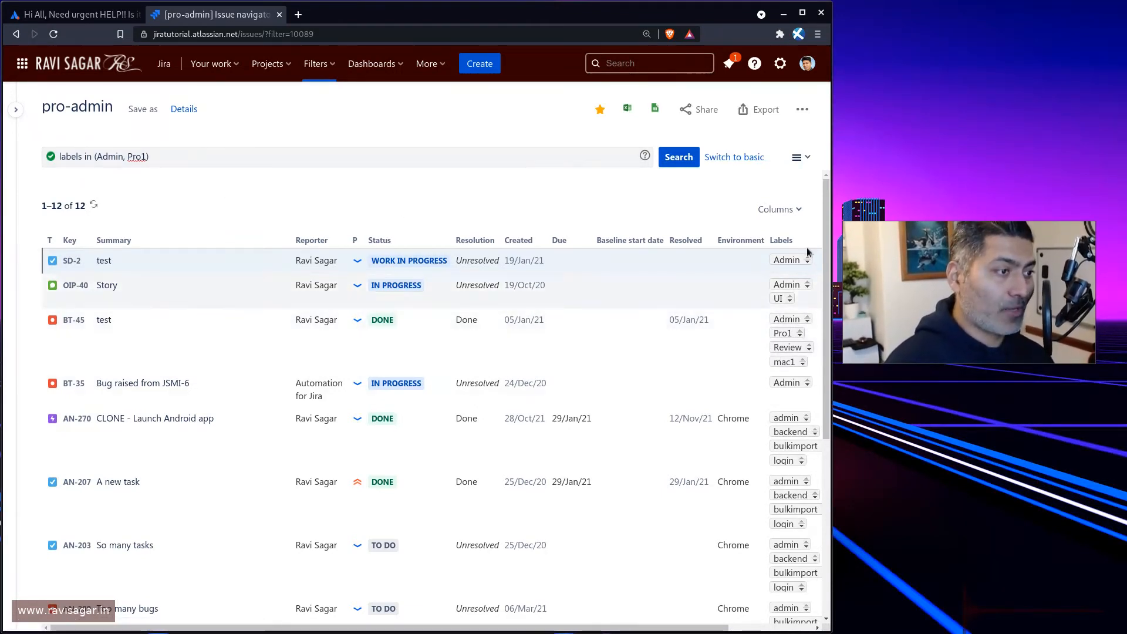
mouse_move(786, 306)
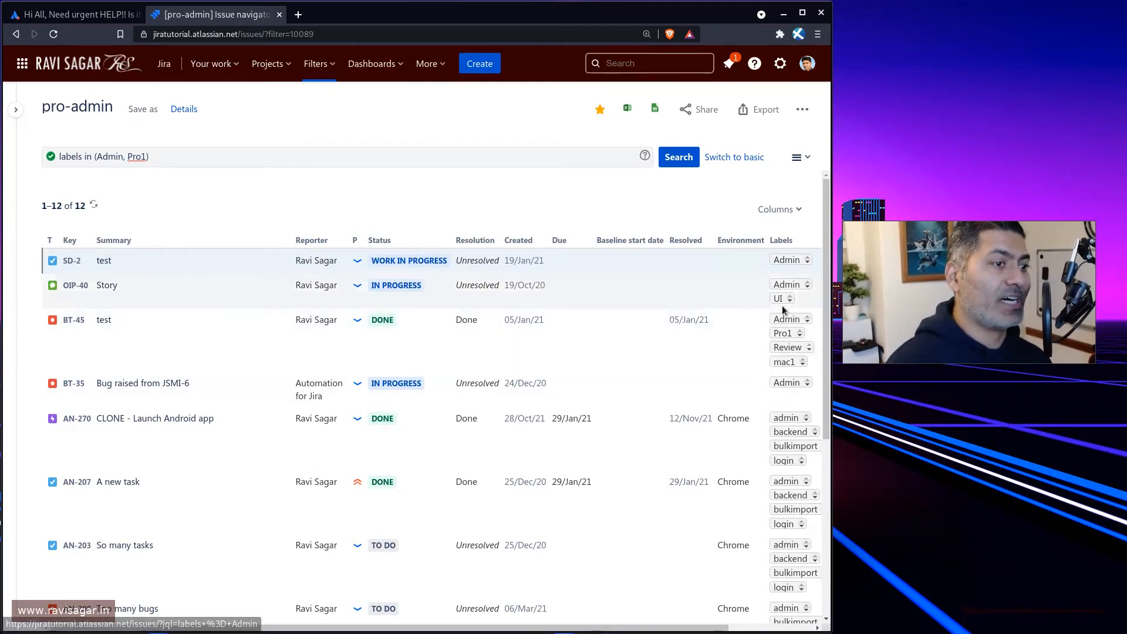
mouse_move(507, 78)
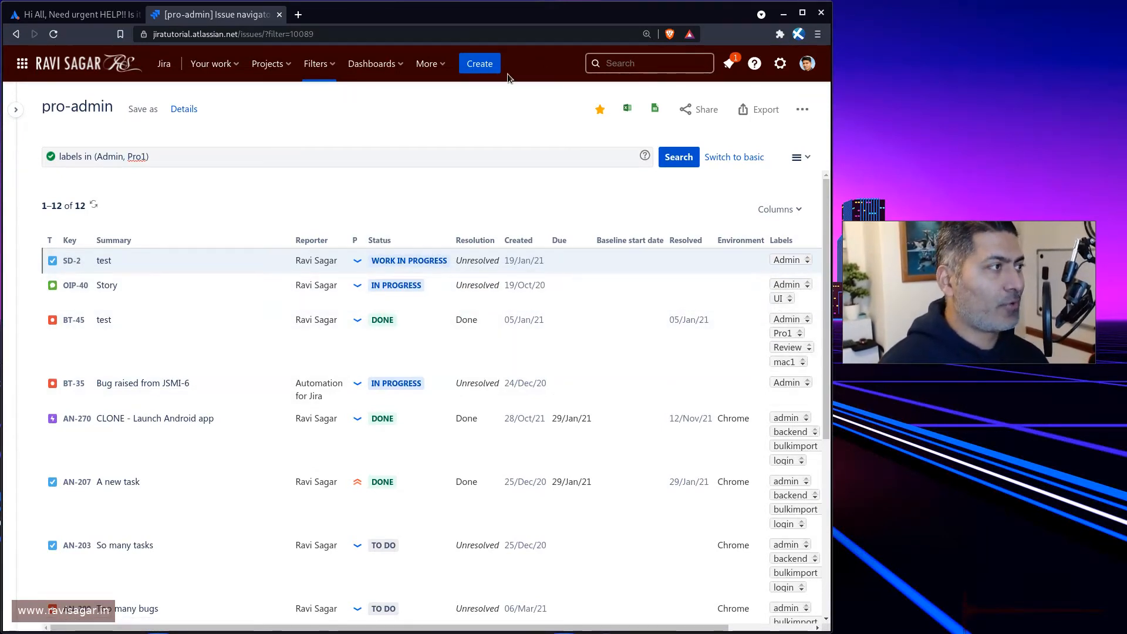
Bring up the starred filters list over the pro-admin results.
click(316, 63)
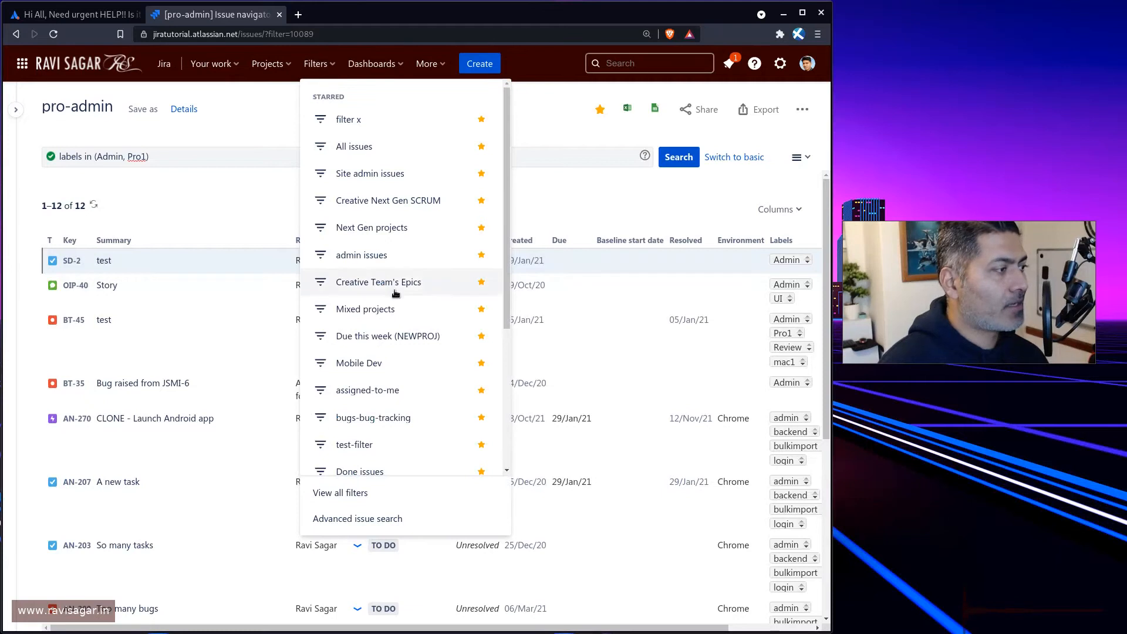
mouse_move(372, 227)
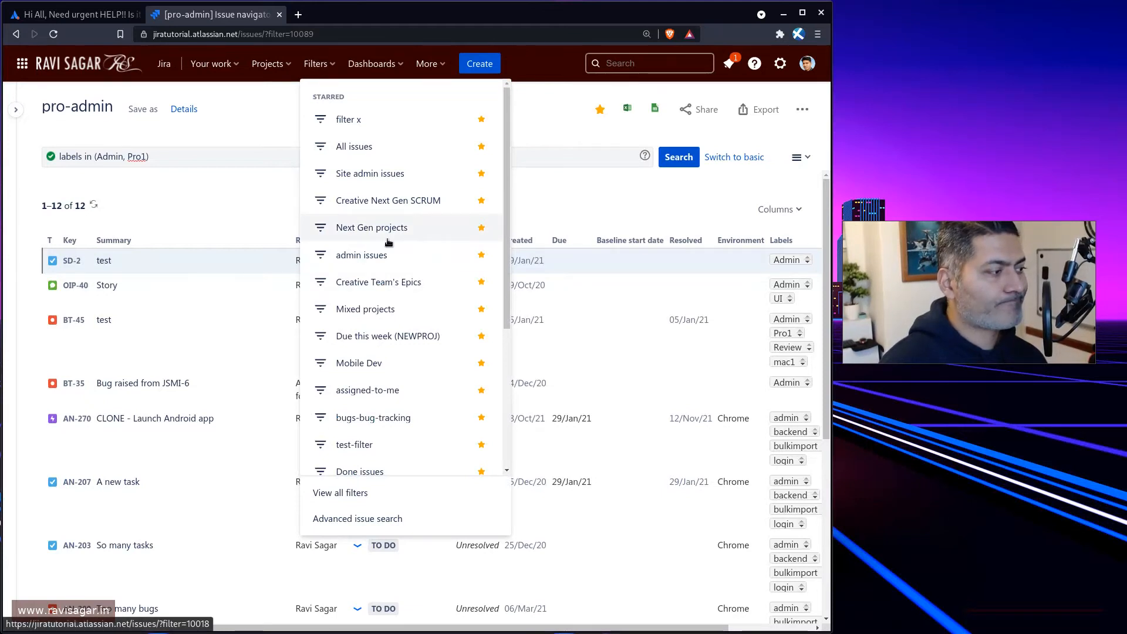
mouse_move(371, 336)
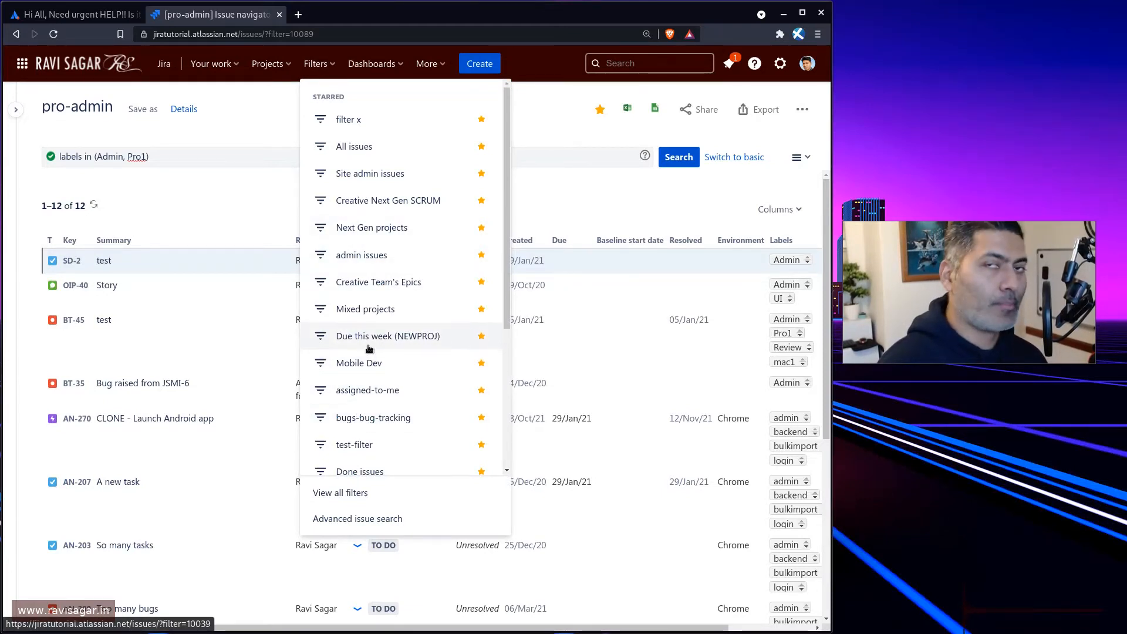
mouse_move(370, 358)
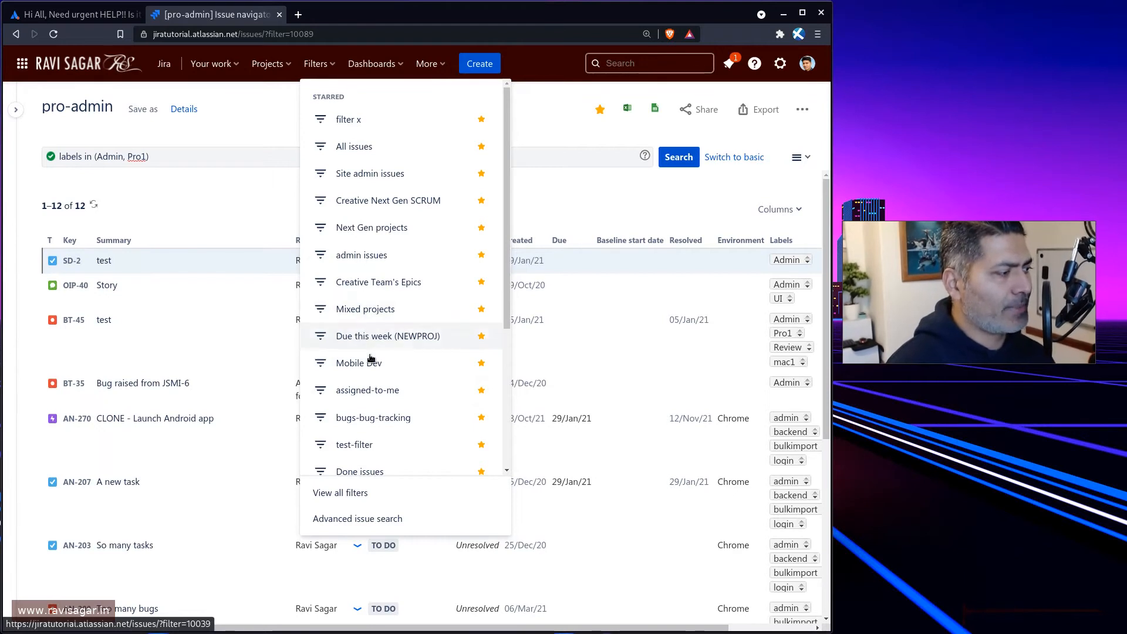
mouse_move(374, 418)
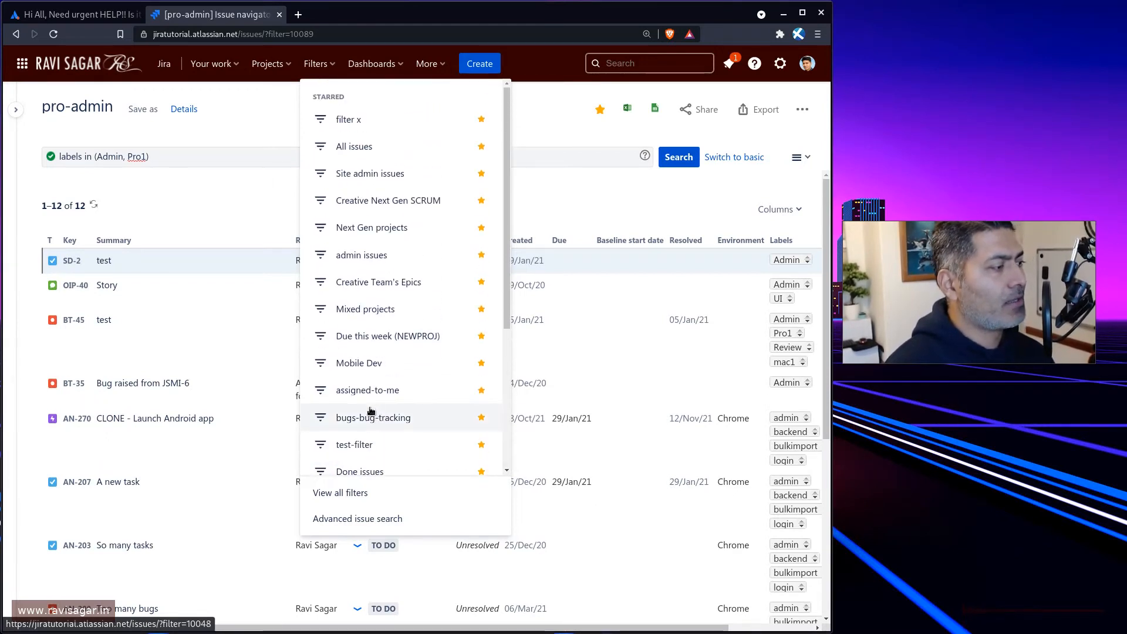
mouse_move(389, 282)
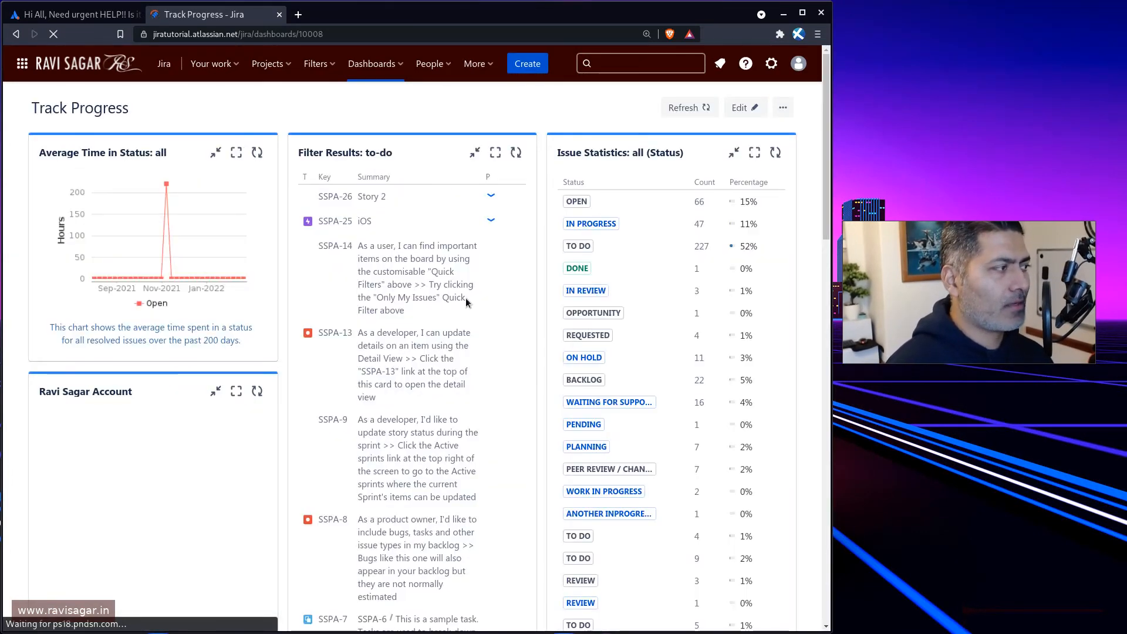
Check the Two Dimensional Filter Statistics gadget, then start editing the Track Progress dashboard.
scroll(down, 3)
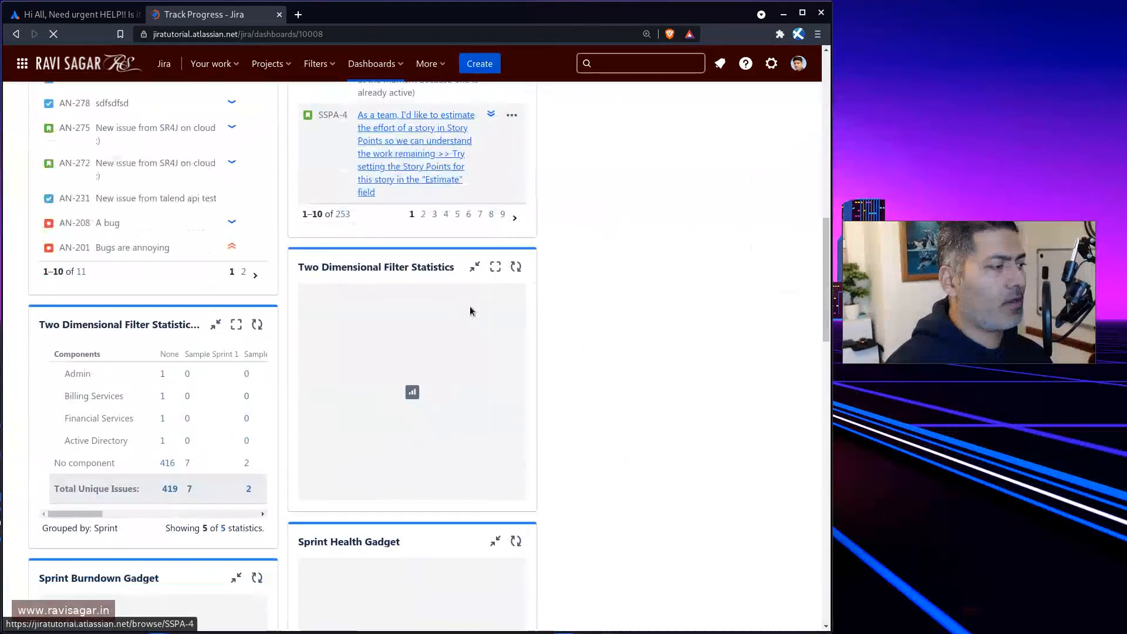
click(516, 266)
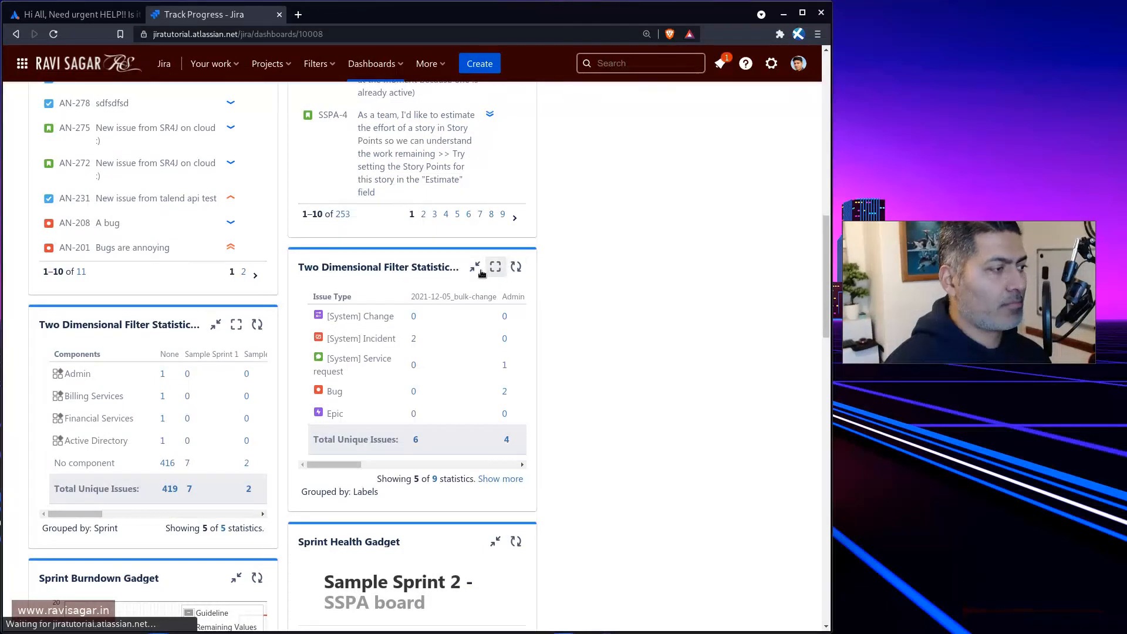
mouse_move(588, 360)
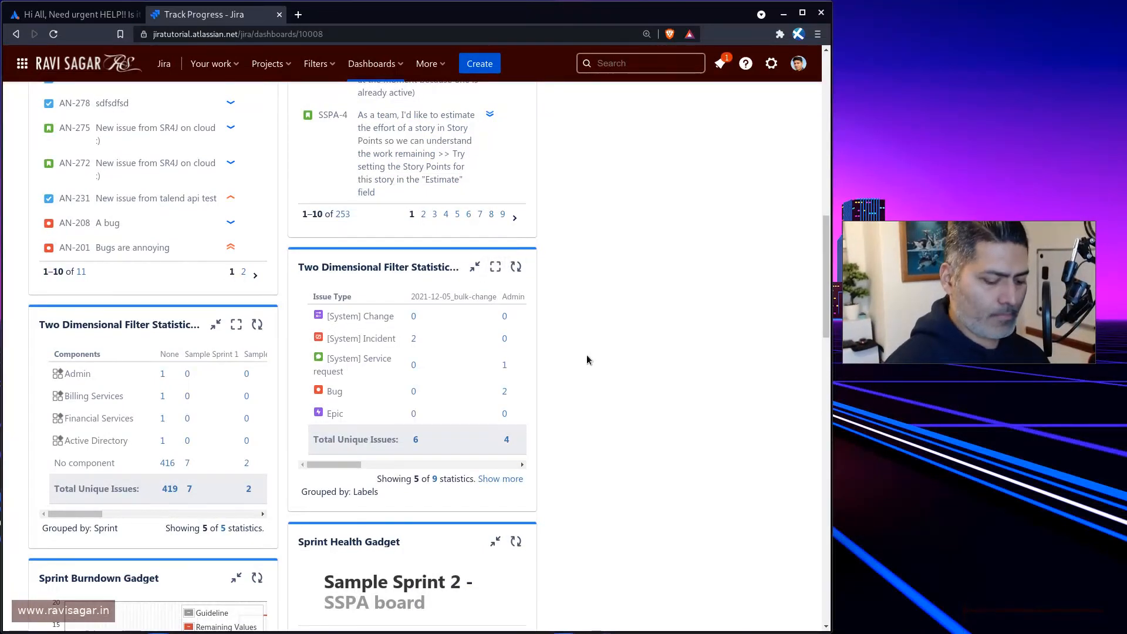
click(746, 107)
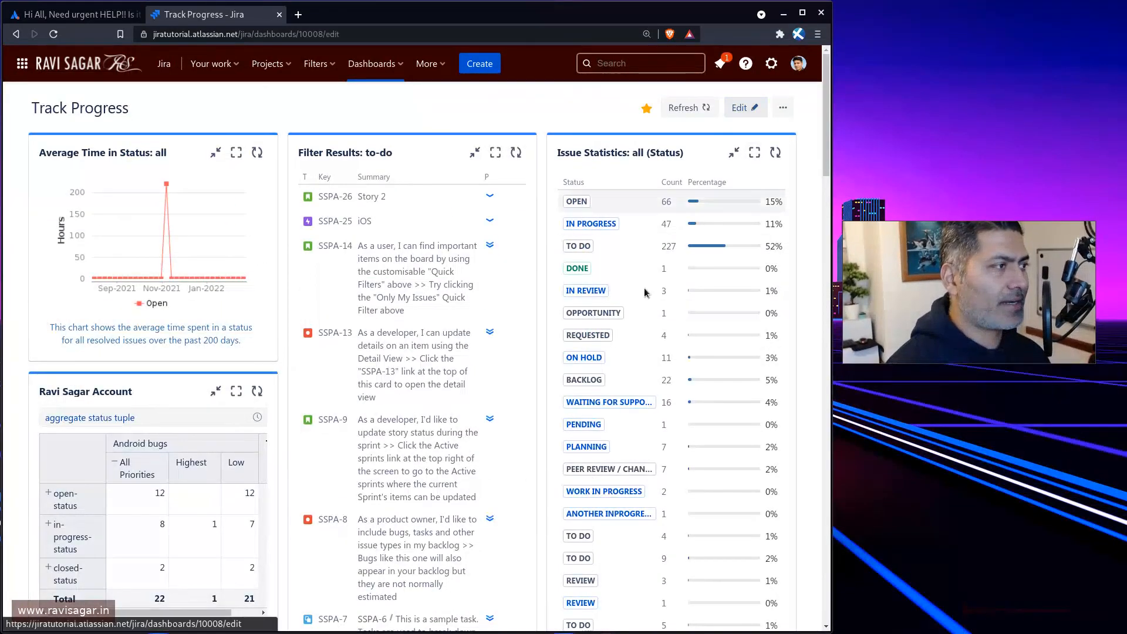
Configure the Two Dimensional Filter Statistics gadget's Saved Filter to pro-admin and save it.
click(741, 108)
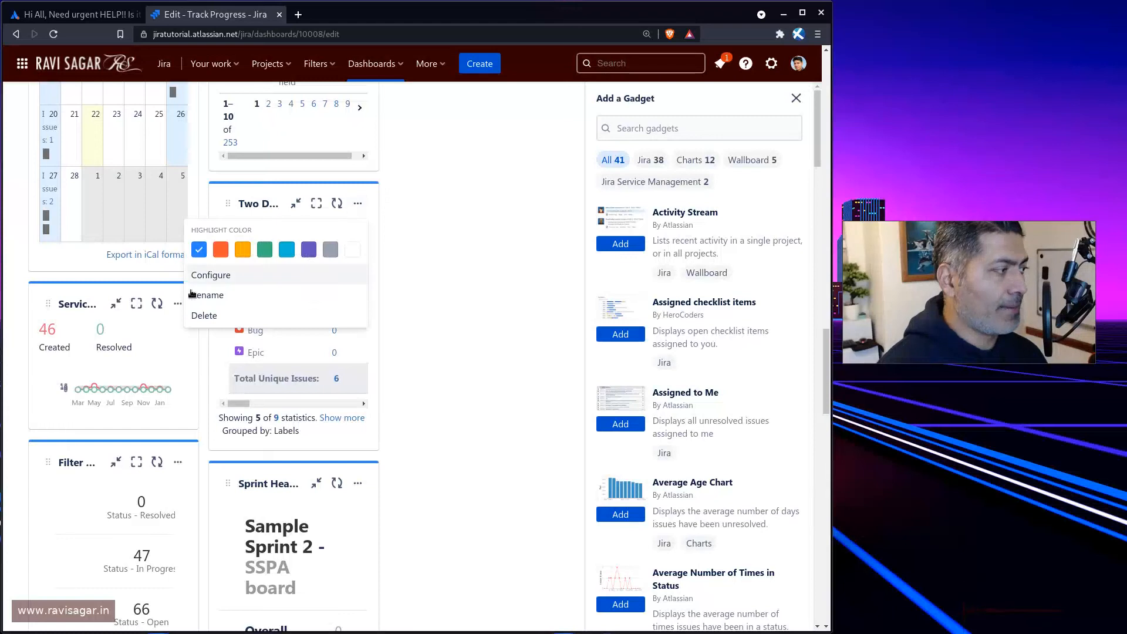
click(210, 275)
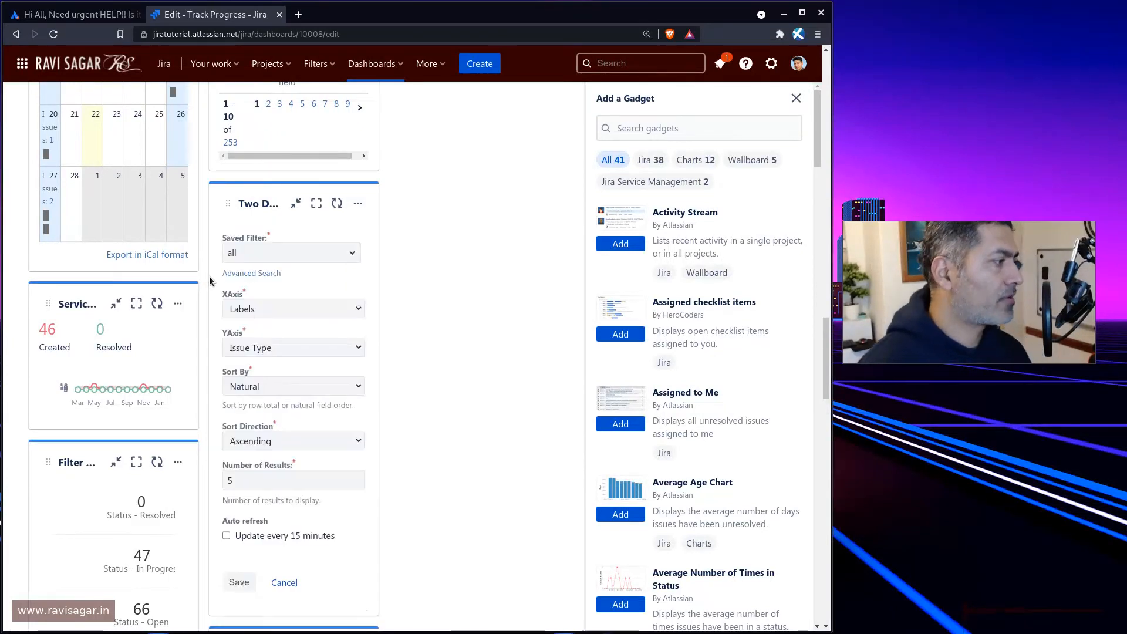
click(290, 252)
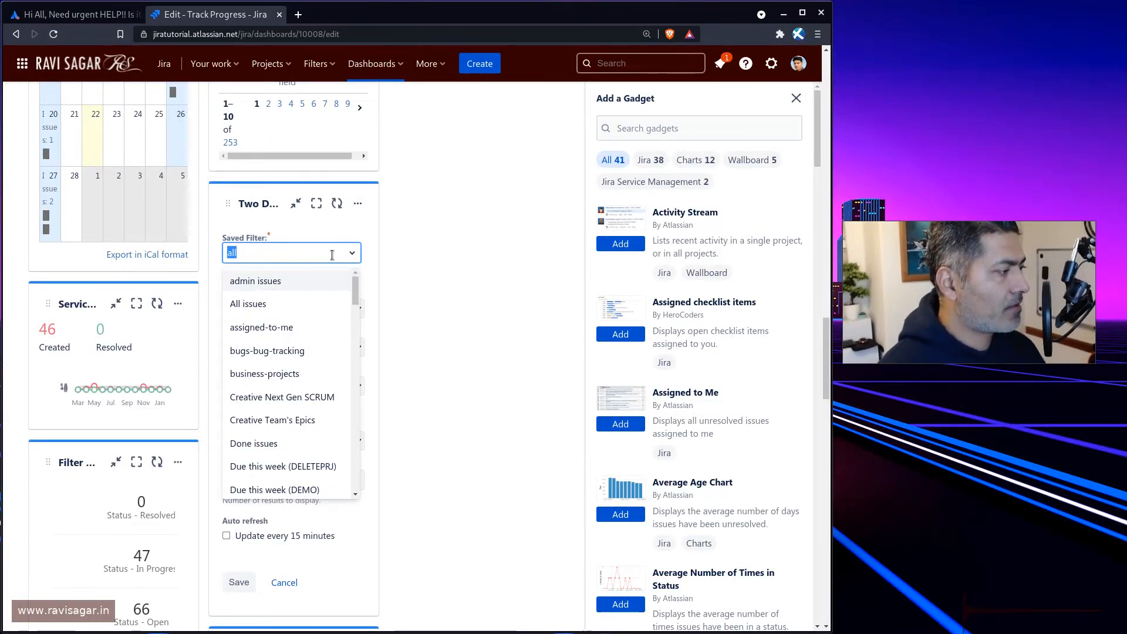
text(admin)
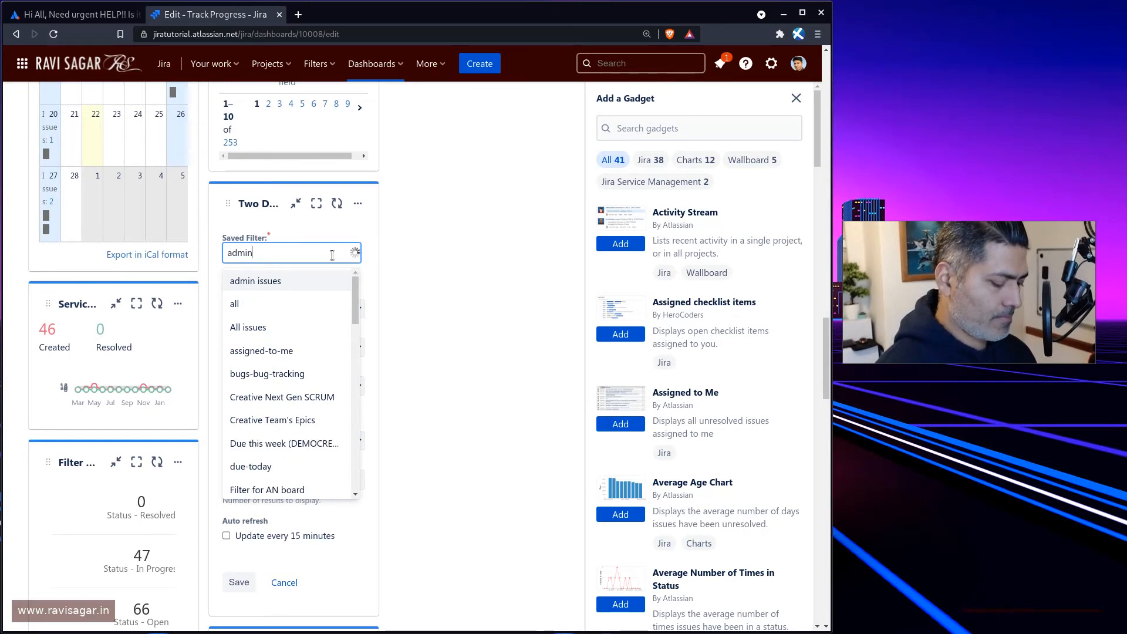
text(-pro)
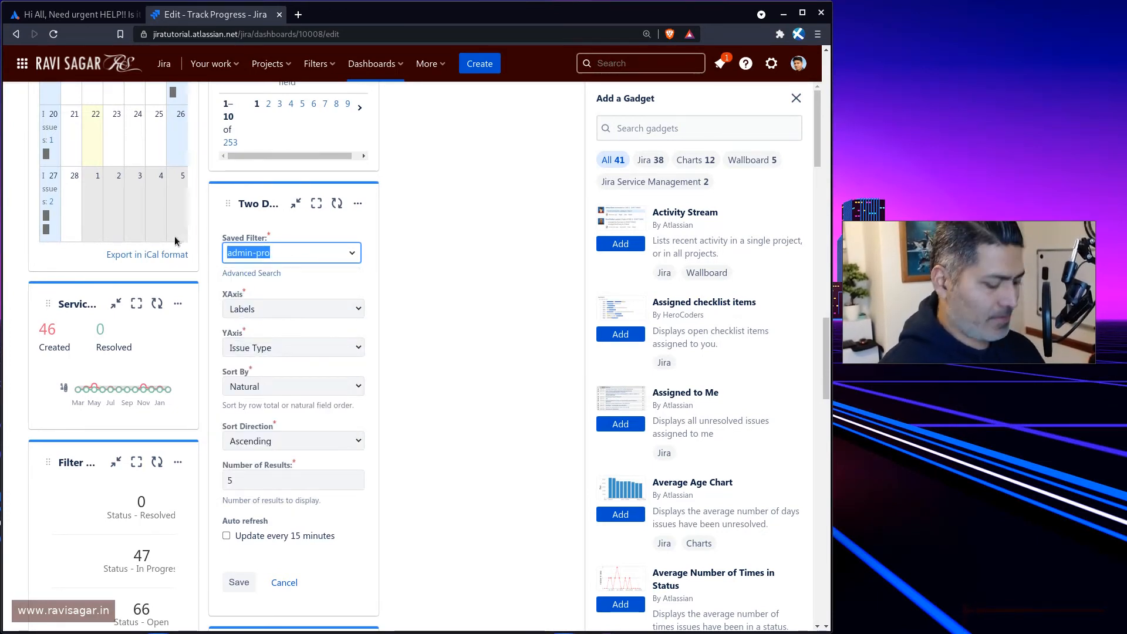
text(pro)
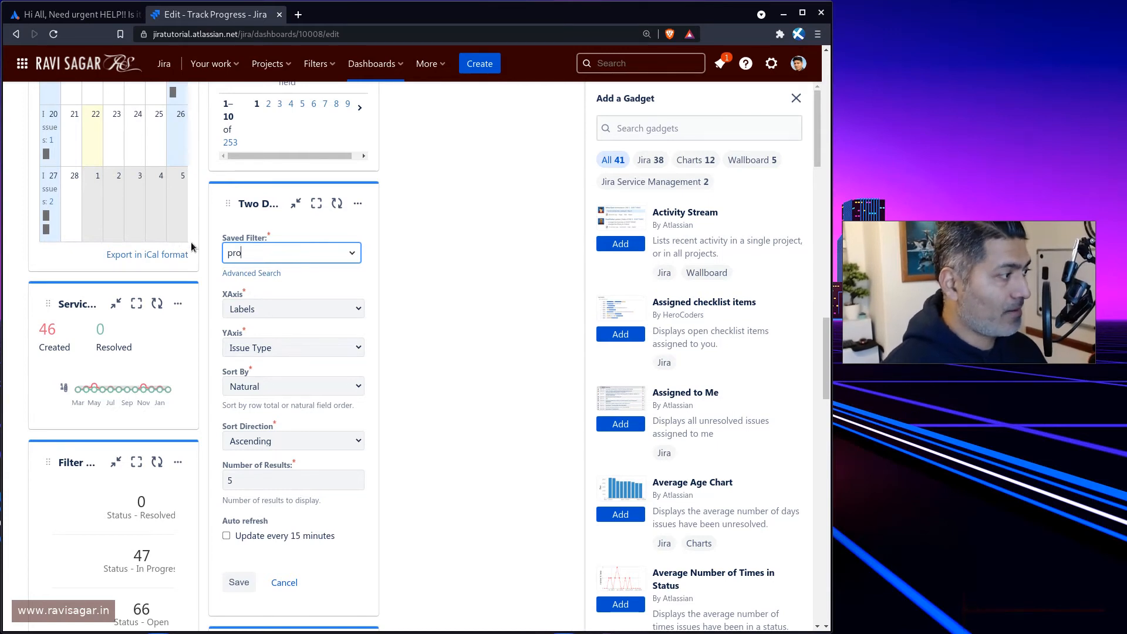
scroll(down, 3)
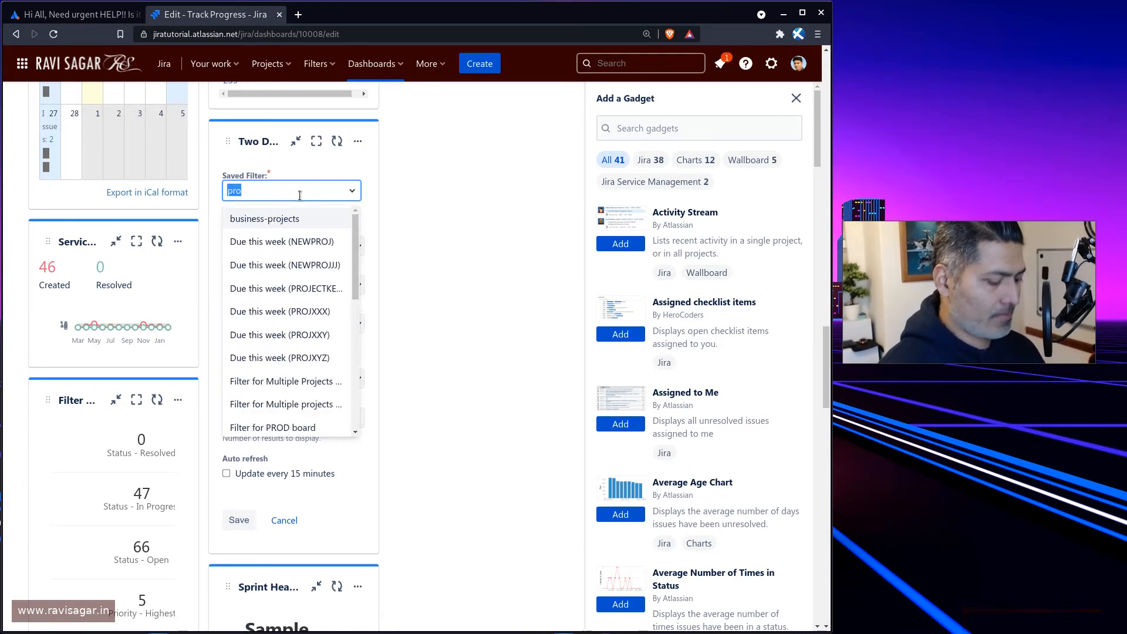
text(Pro)
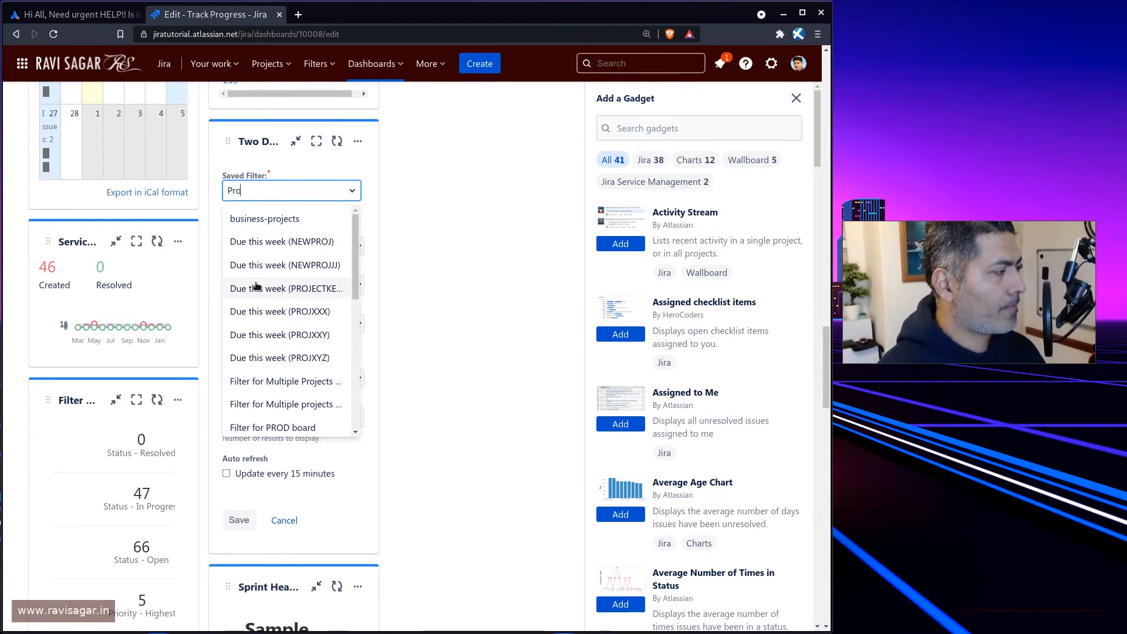
scroll(down, 3)
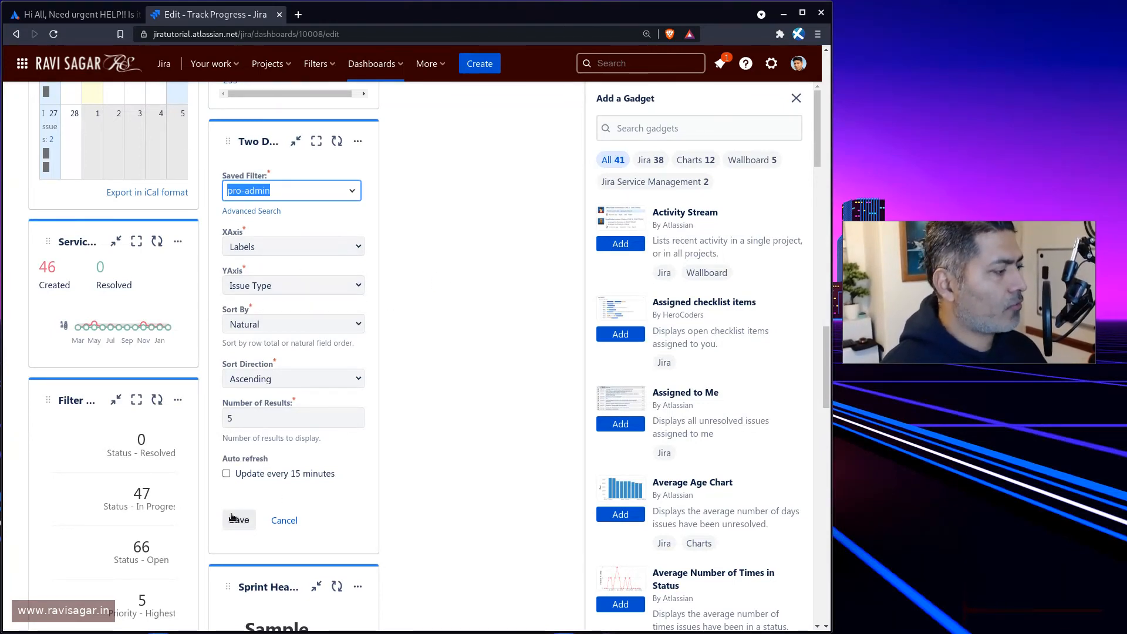
click(239, 520)
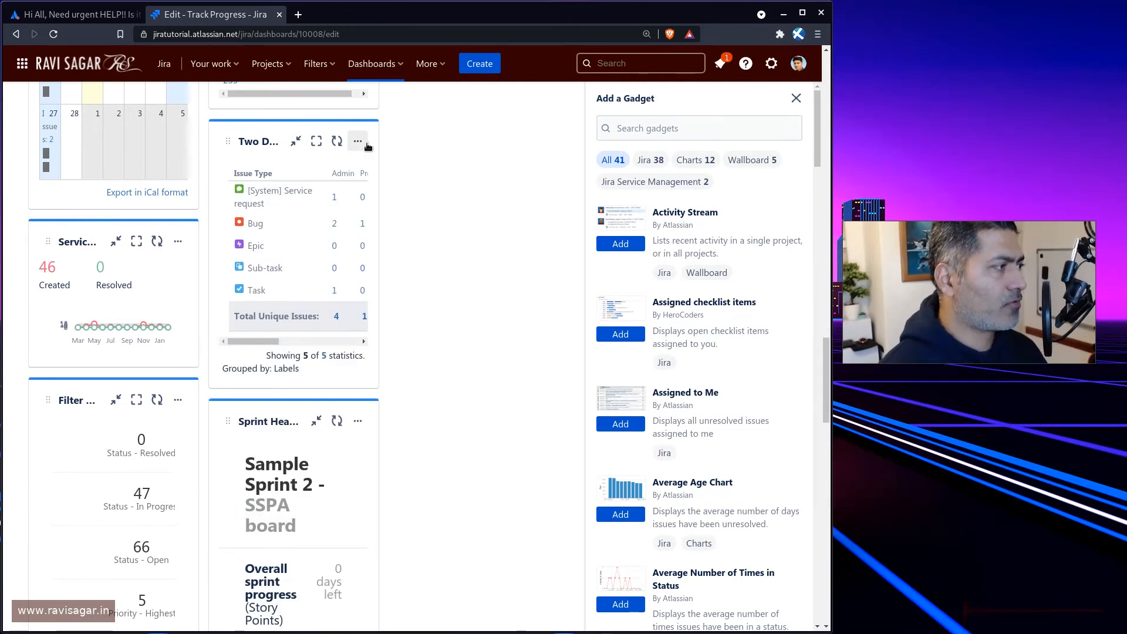
Reconfigure the gadget with XAxis Issue Type and YAxis Labels, then save.
click(358, 141)
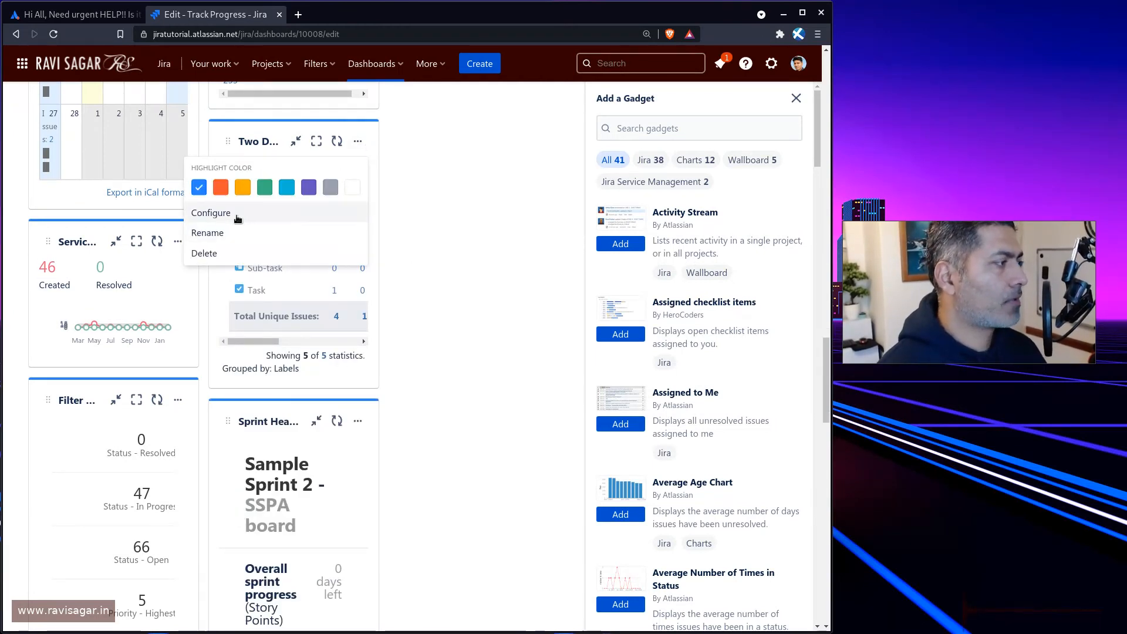
click(212, 212)
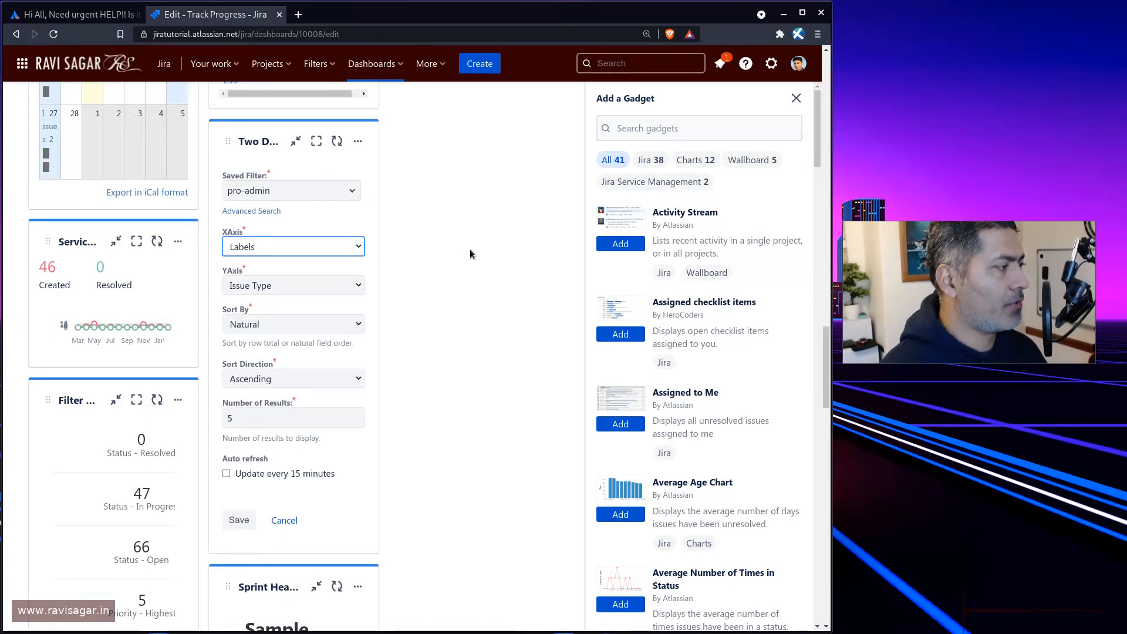
click(293, 246)
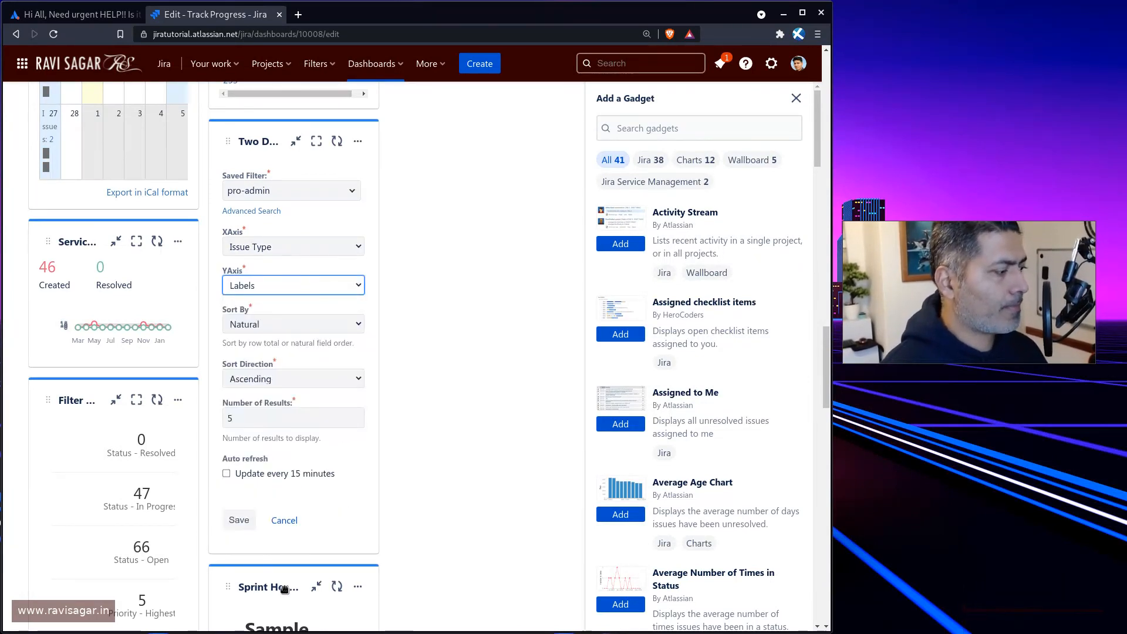
click(239, 520)
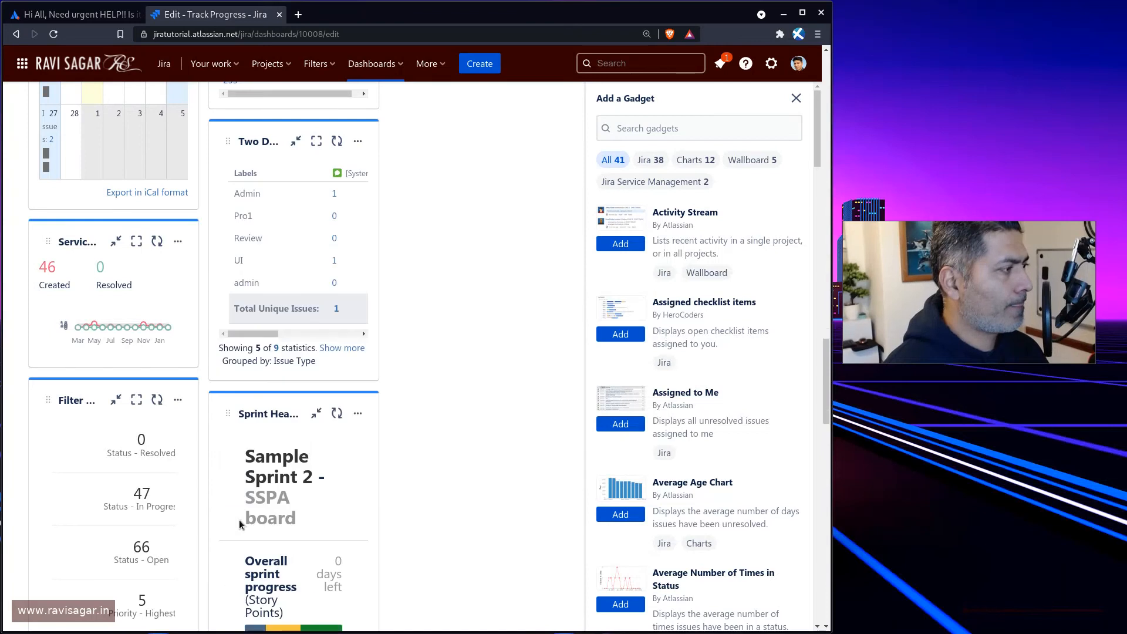
mouse_move(538, 219)
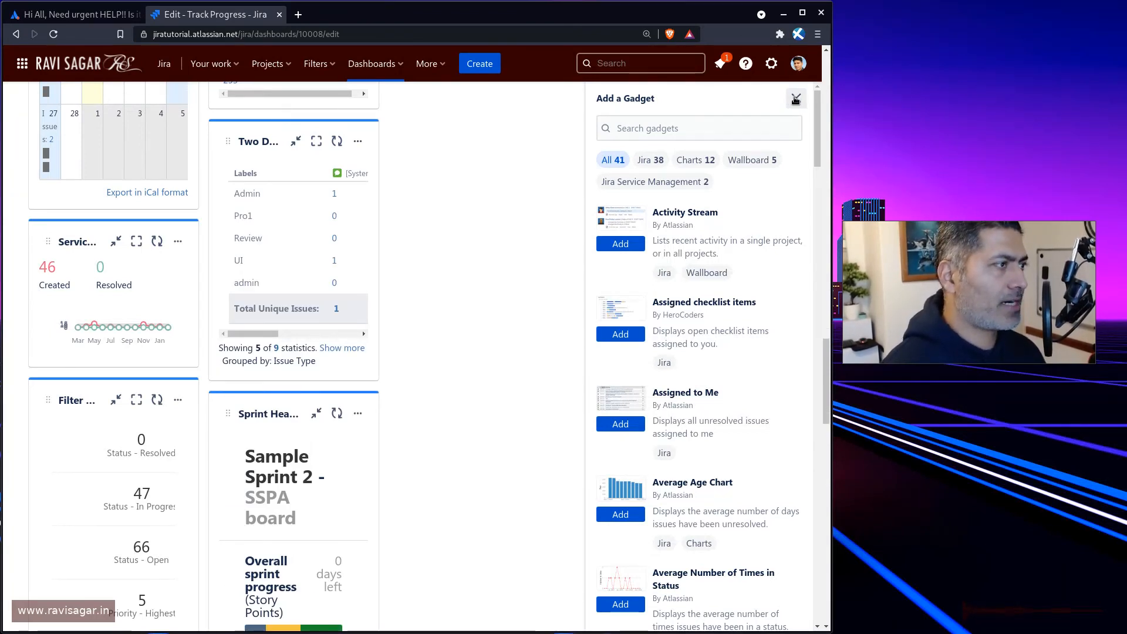
Close the Add a Gadget panel to show the full dashboard with pro-admin label counts.
click(797, 99)
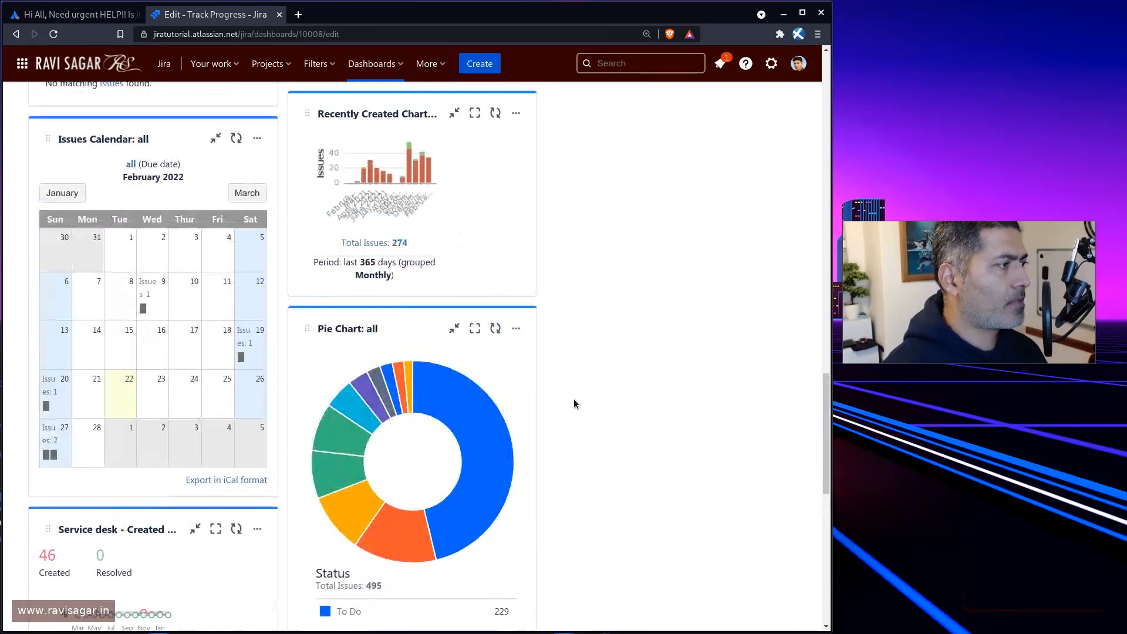
scroll(up, 3)
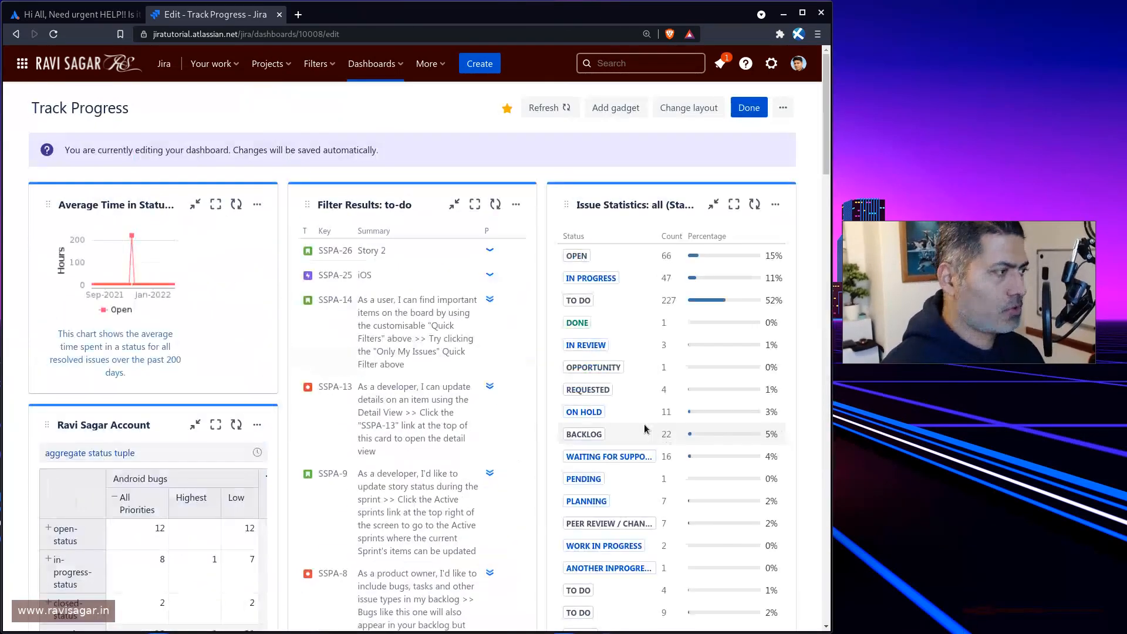
scroll(down, 3)
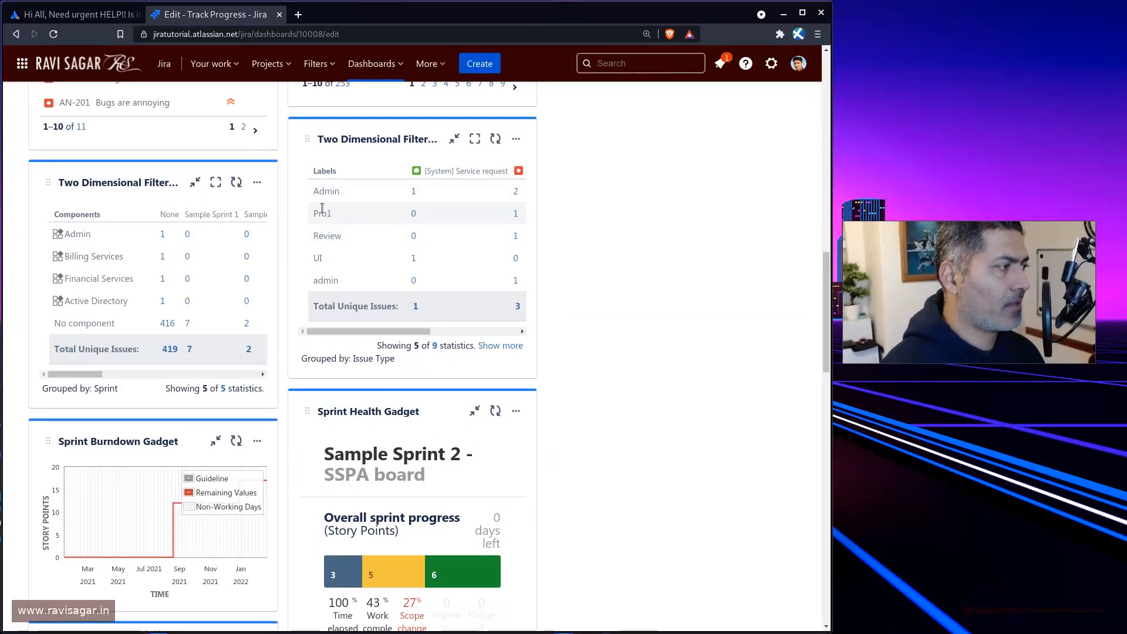
mouse_move(337, 264)
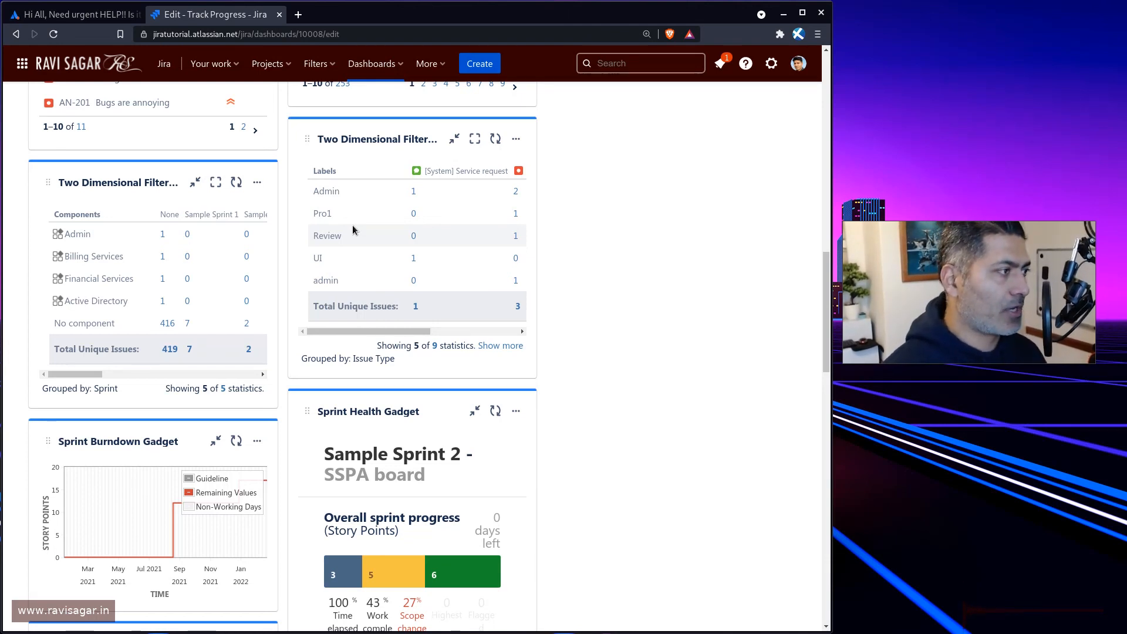
mouse_move(331, 190)
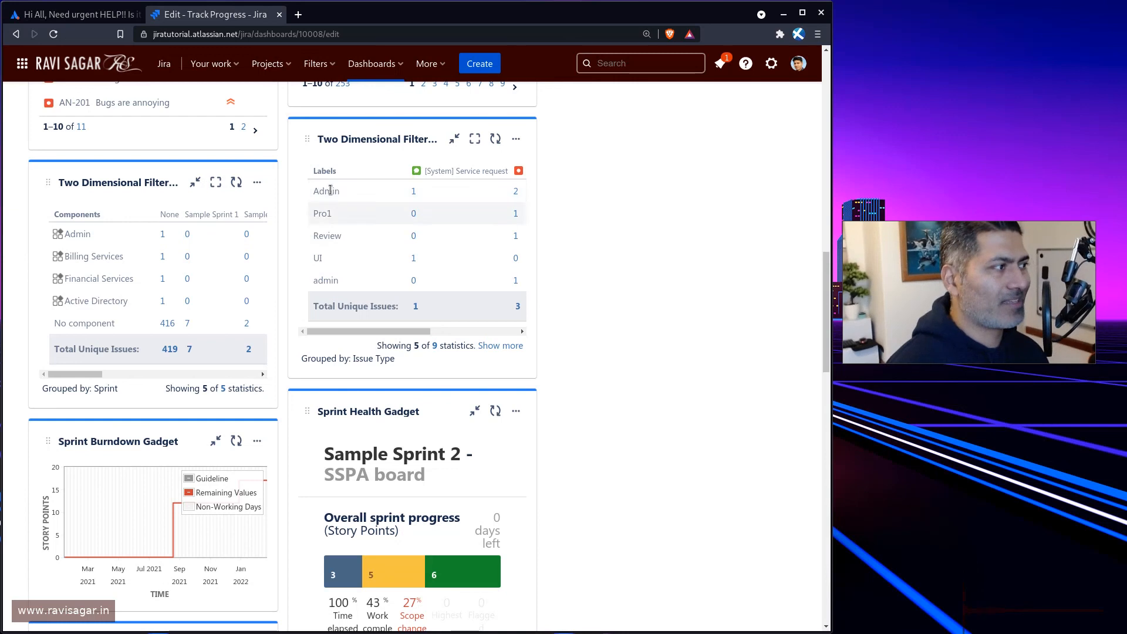